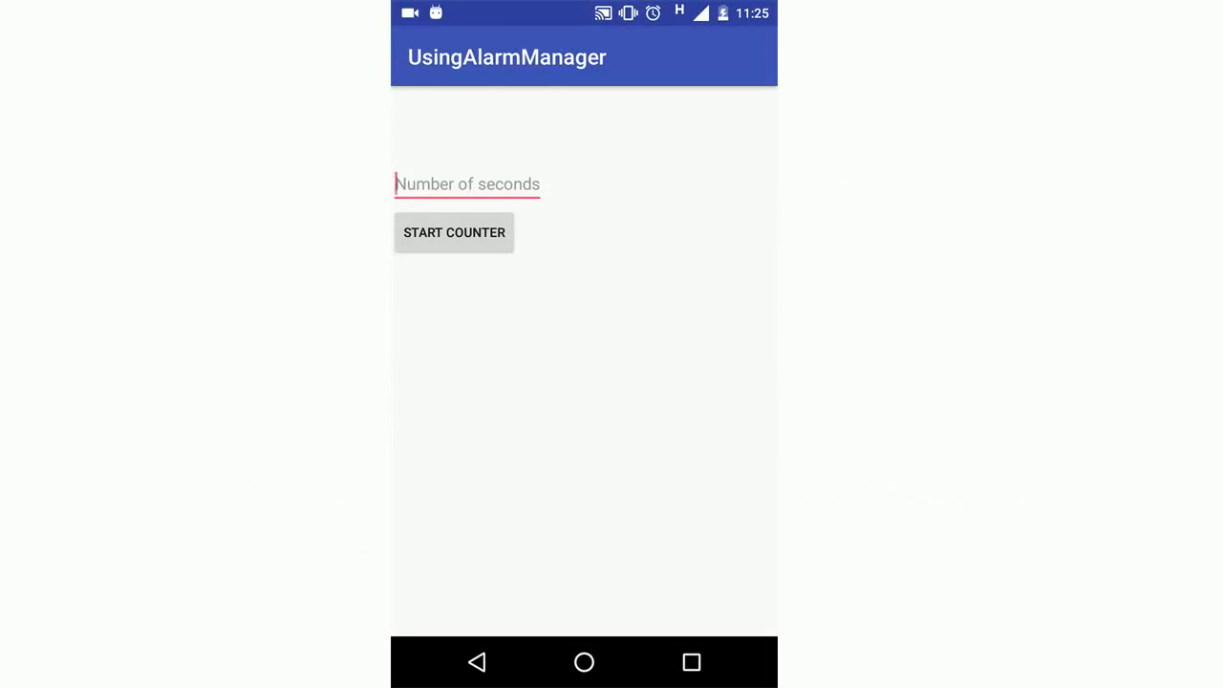
- Enter 3 in the 'Number of seconds' field and start the counter in the emulator
left_click(467, 184)
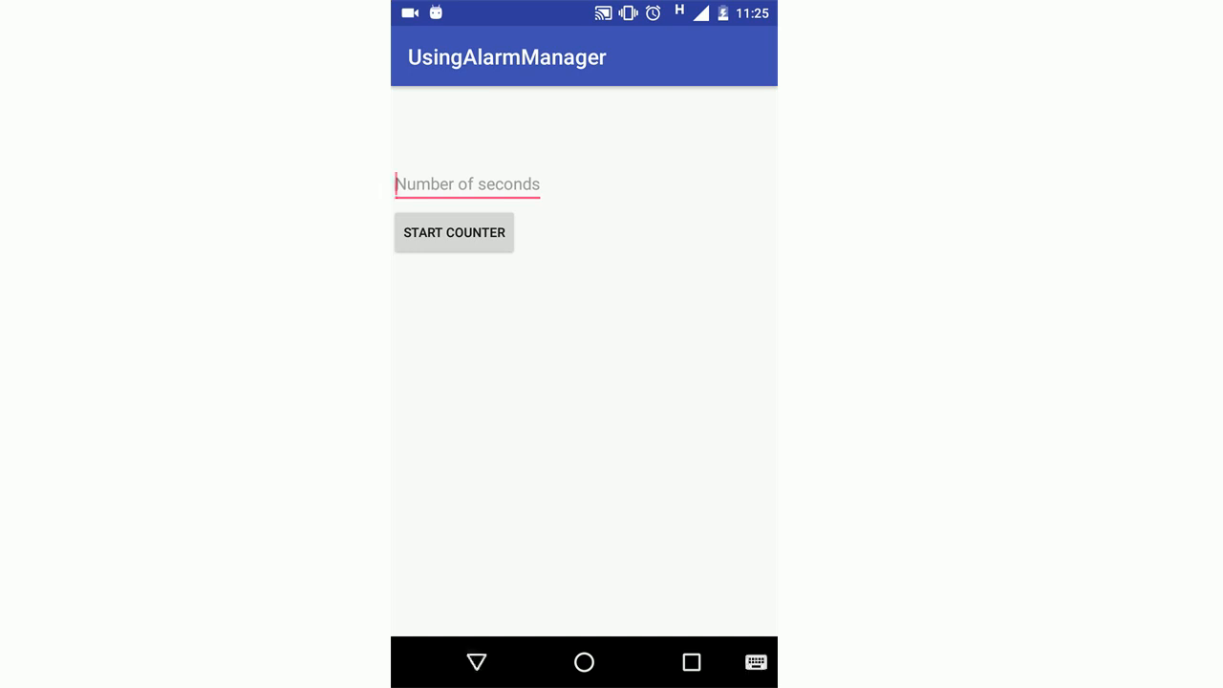
left_click(468, 183)
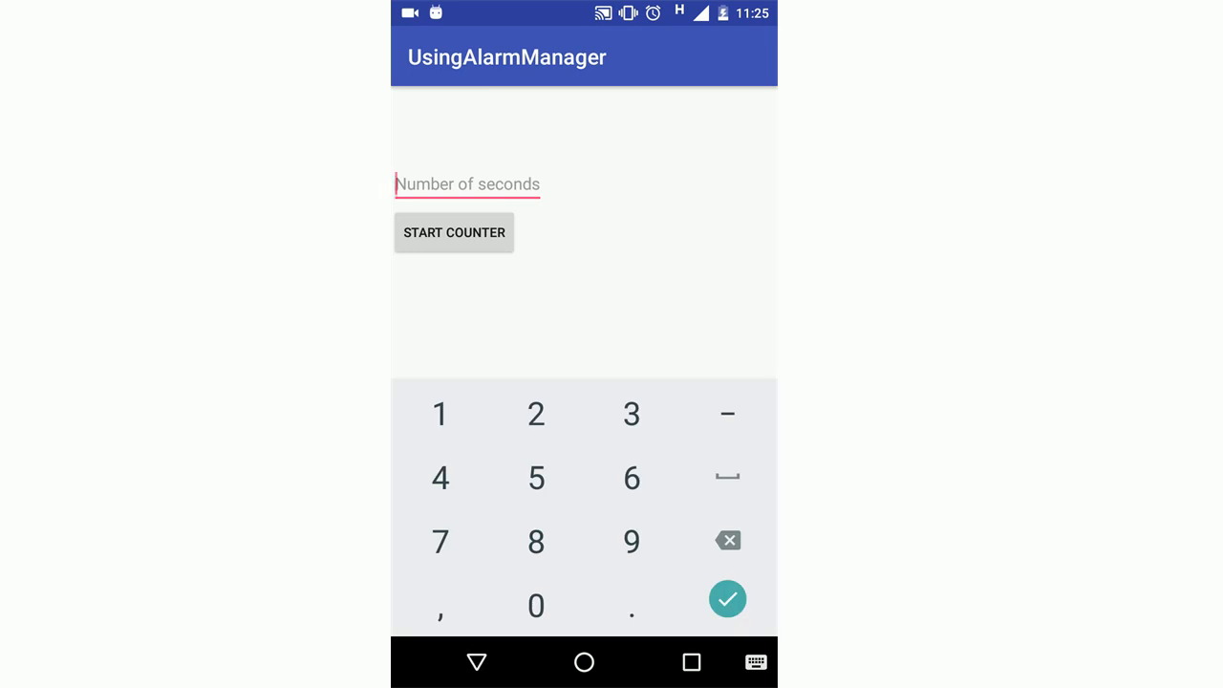
left_click(630, 413)
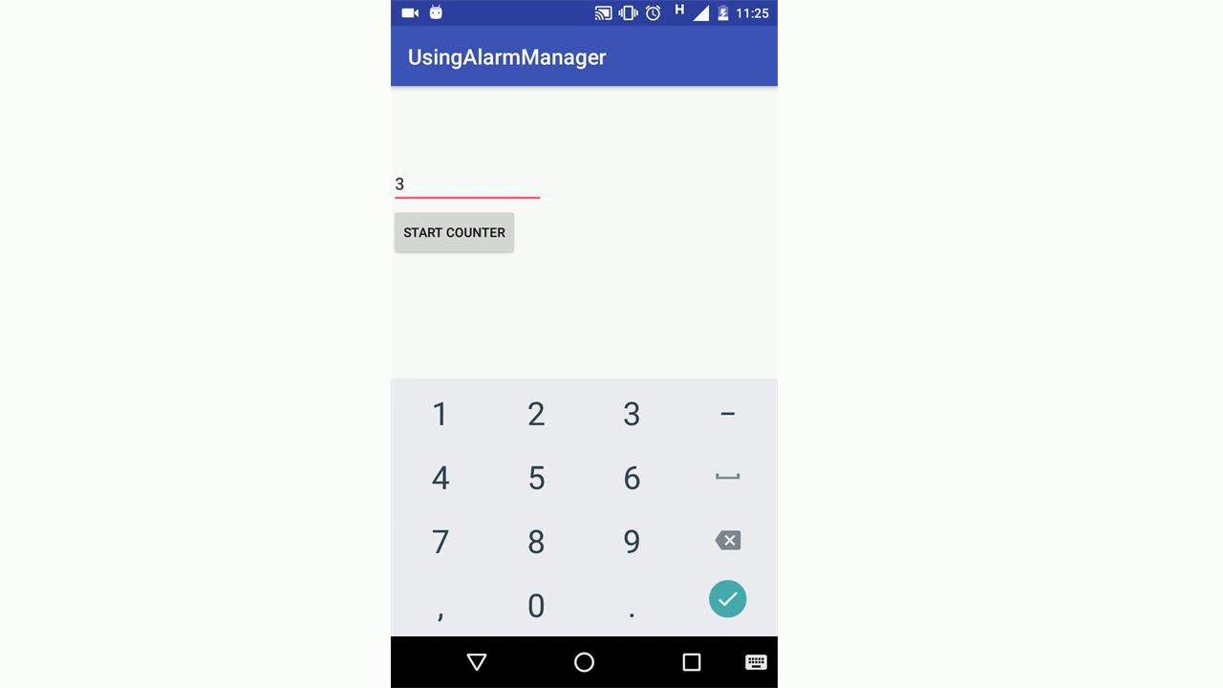
left_click(455, 233)
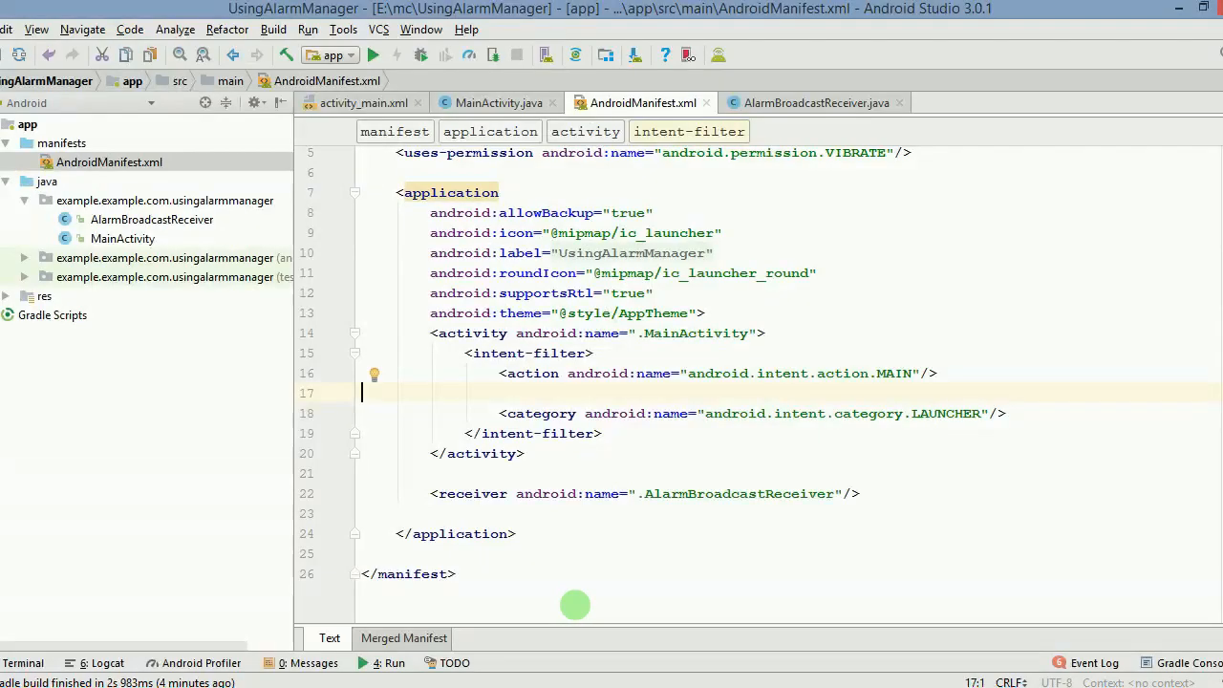
scroll("up", 3)
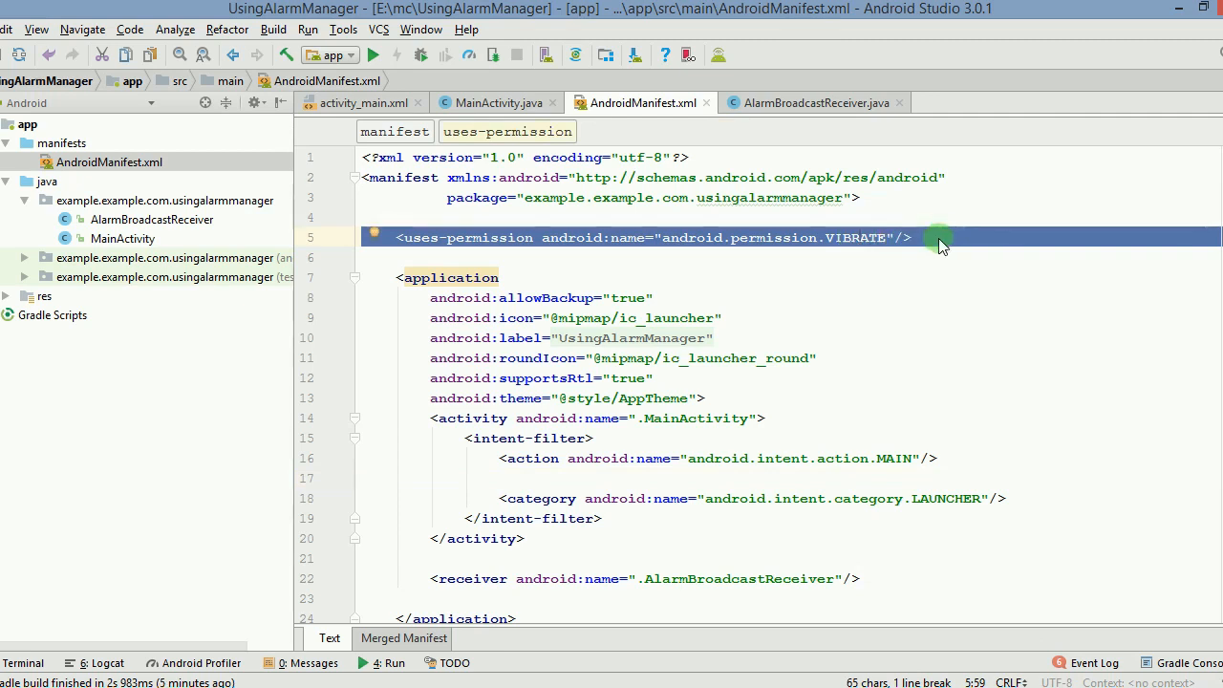
mouse_move(428, 451)
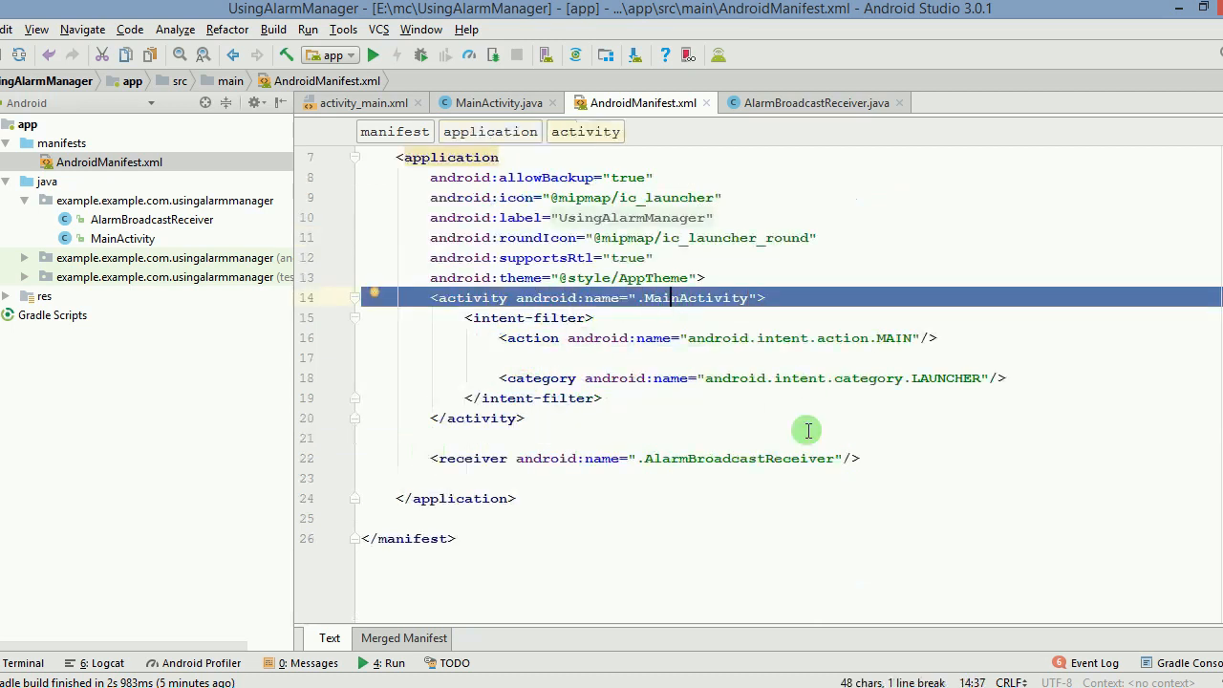
left_click(489, 459)
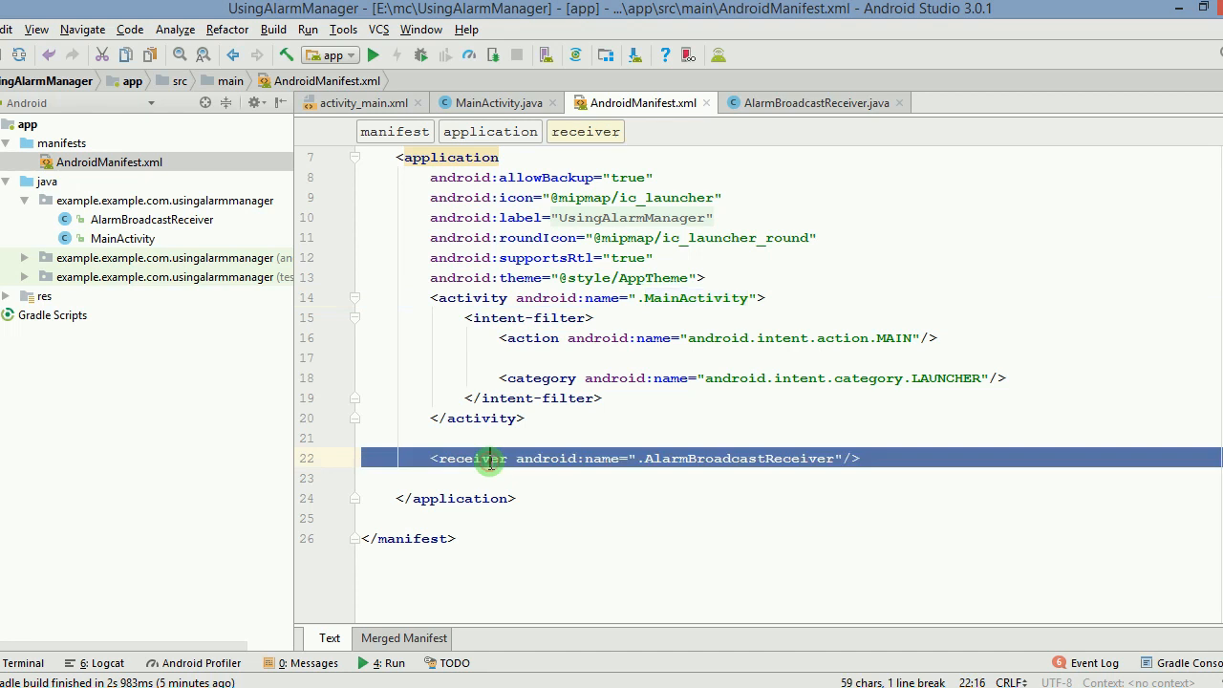
left_click(726, 478)
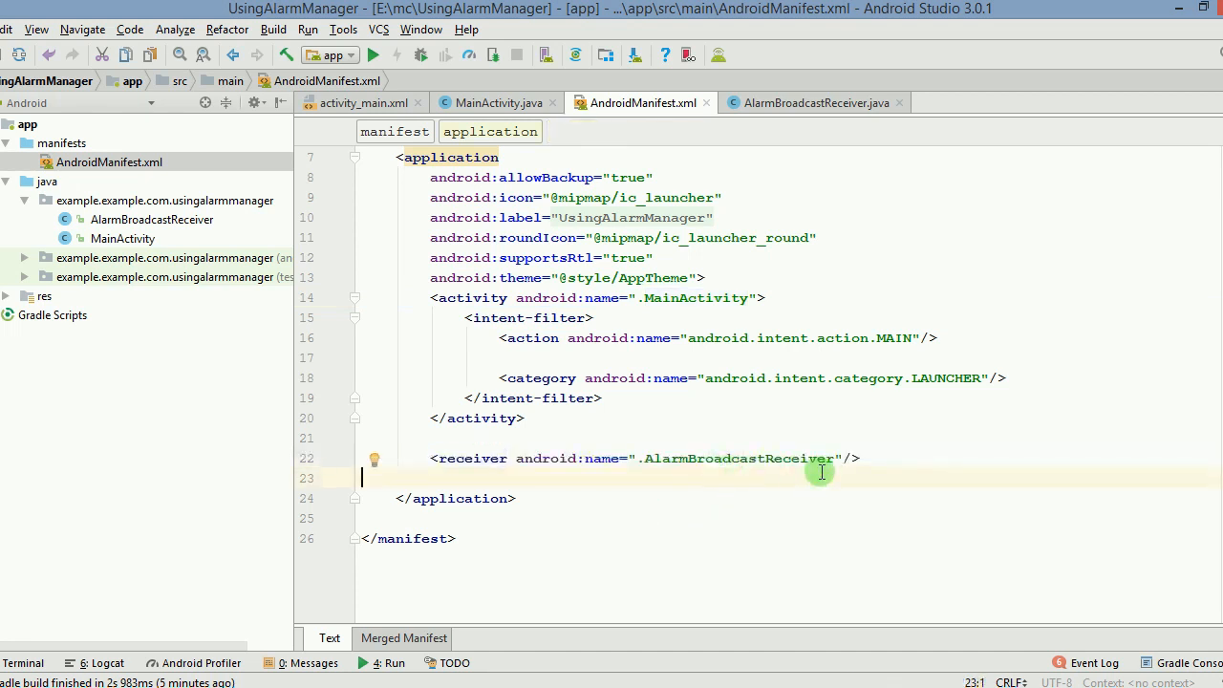
mouse_move(187, 220)
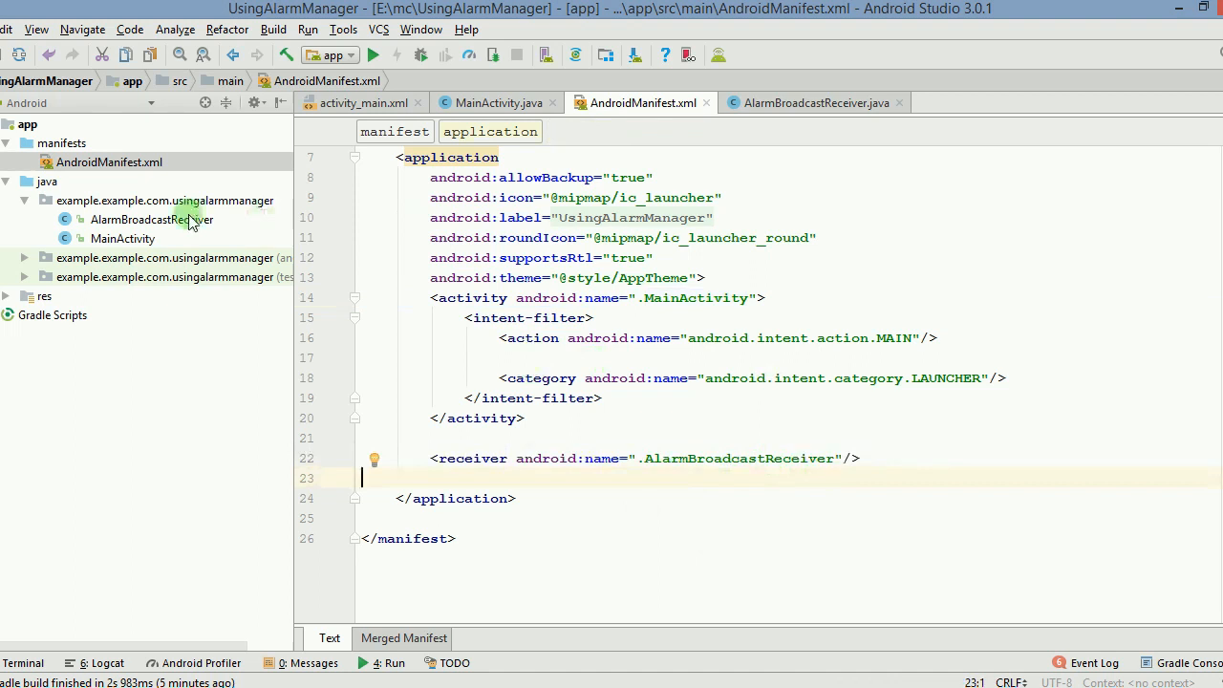
- Bring up activity_main.xml from the res > layout folder of the project
left_click(122, 237)
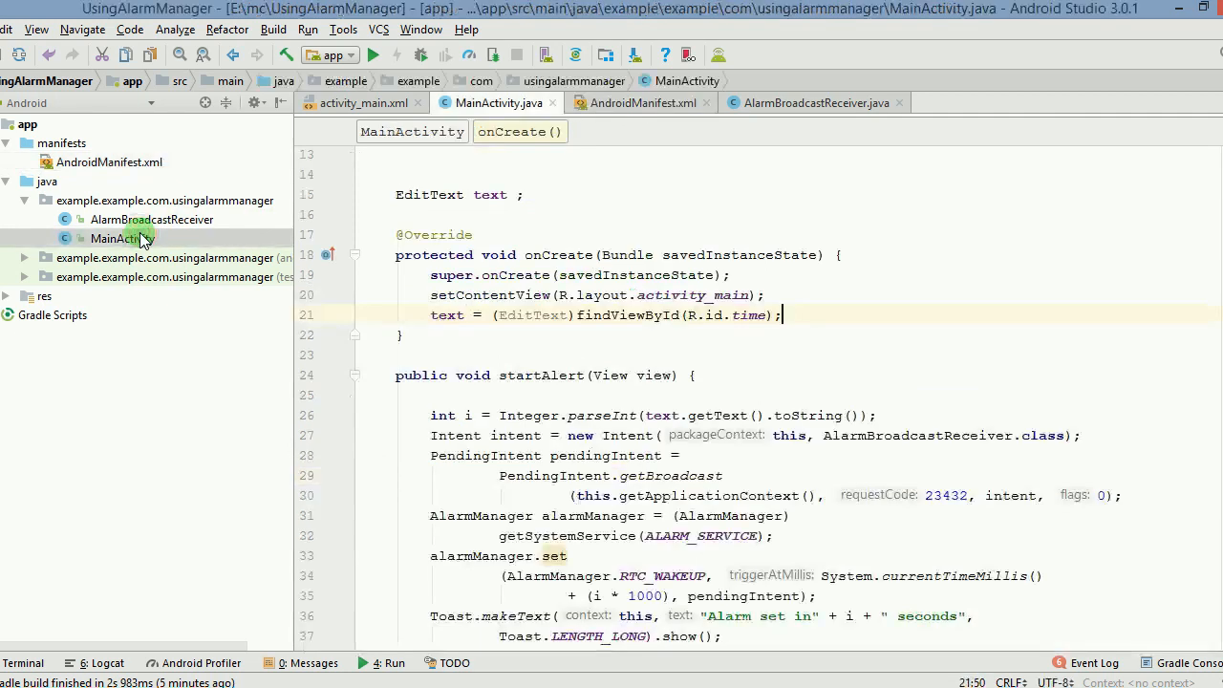
scroll("up", 3)
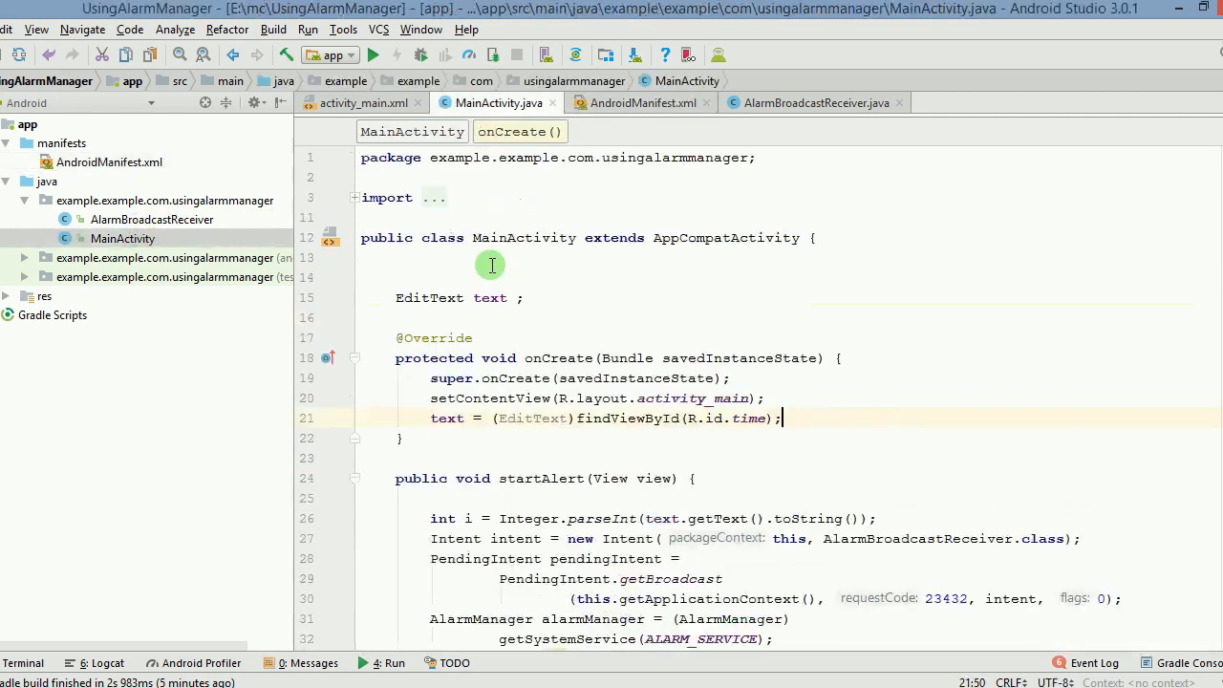
left_click(7, 296)
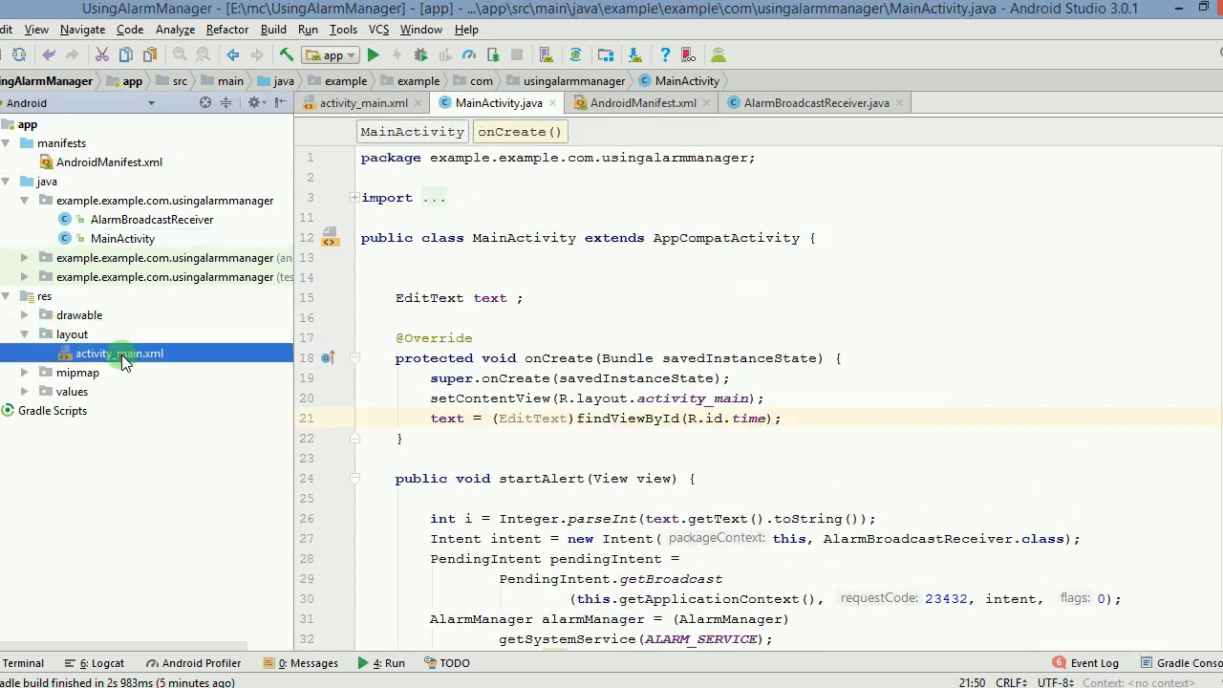
double_click(119, 352)
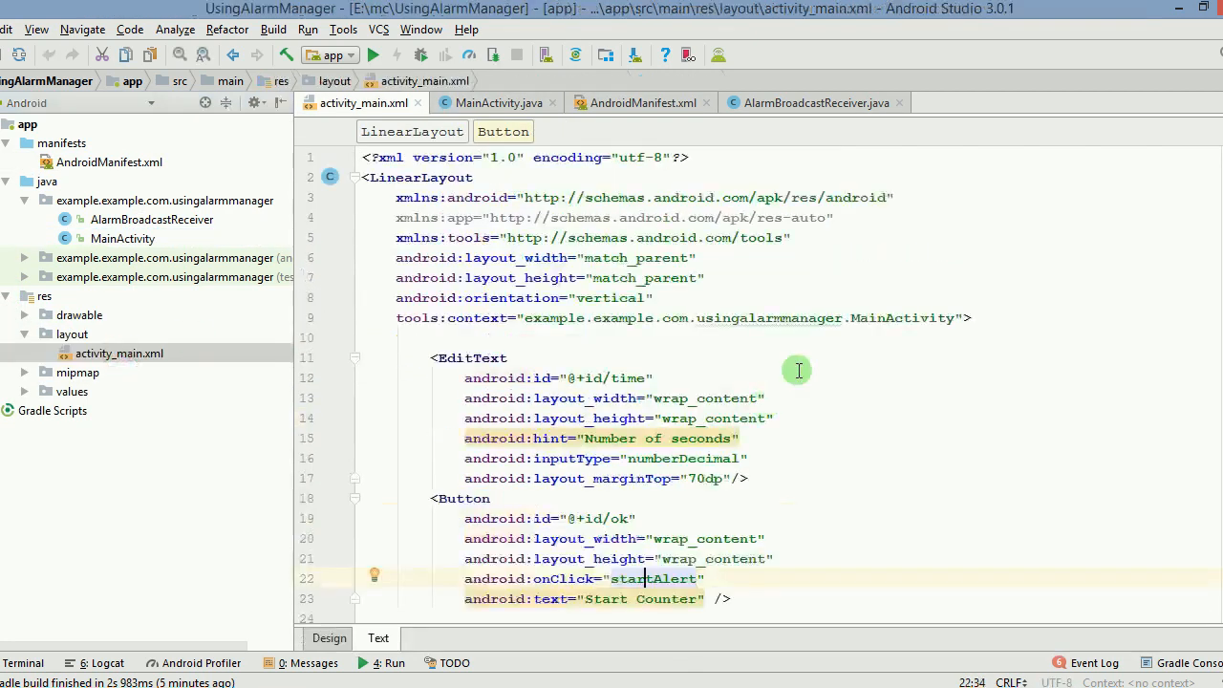
- Review the seconds EditText and startAlert Button definitions, then return to MainActivity.java
left_click(553, 237)
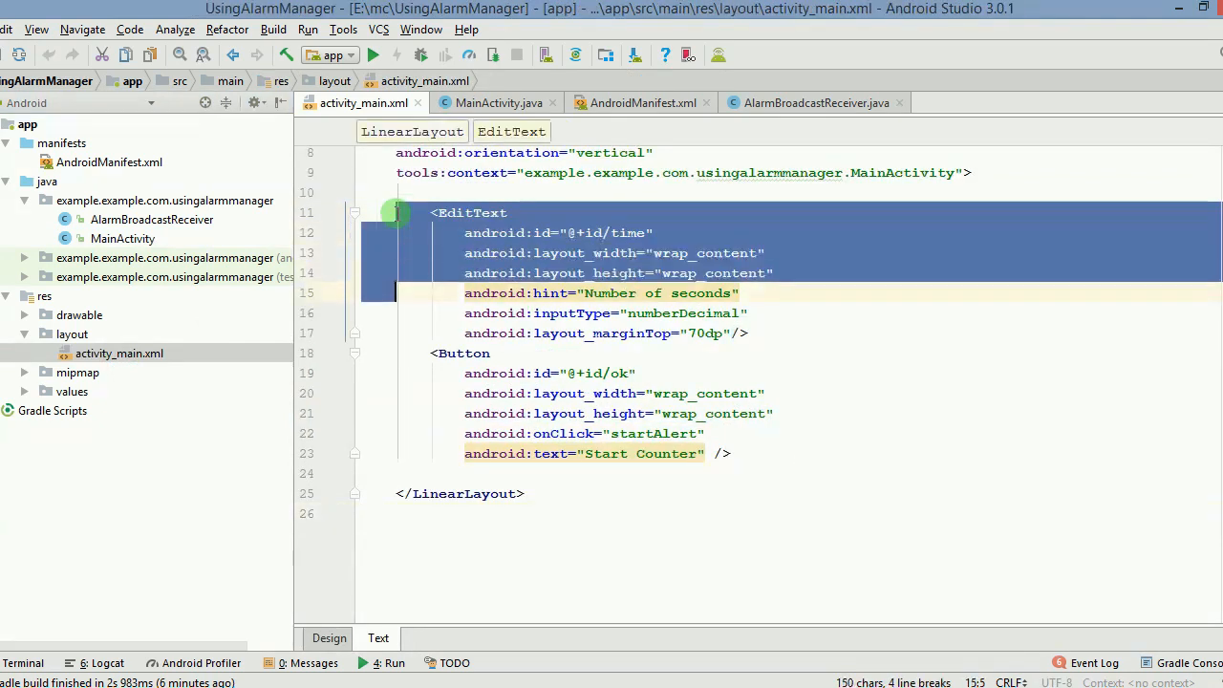
left_click(394, 373)
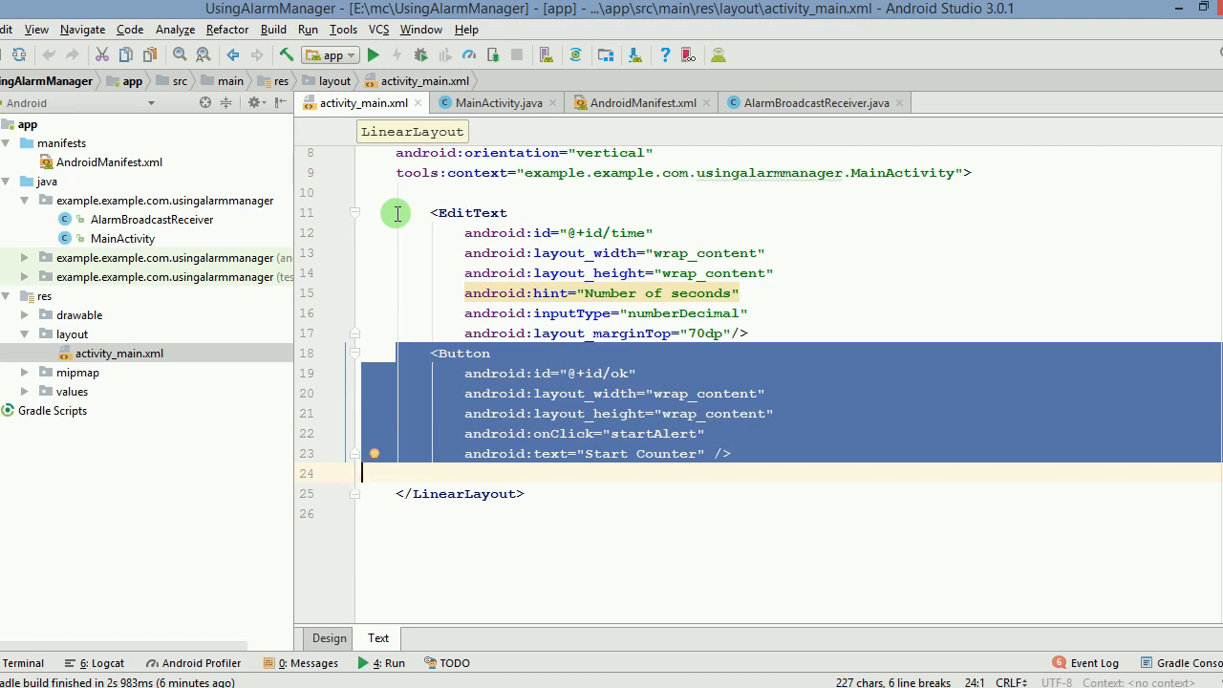
left_click(497, 104)
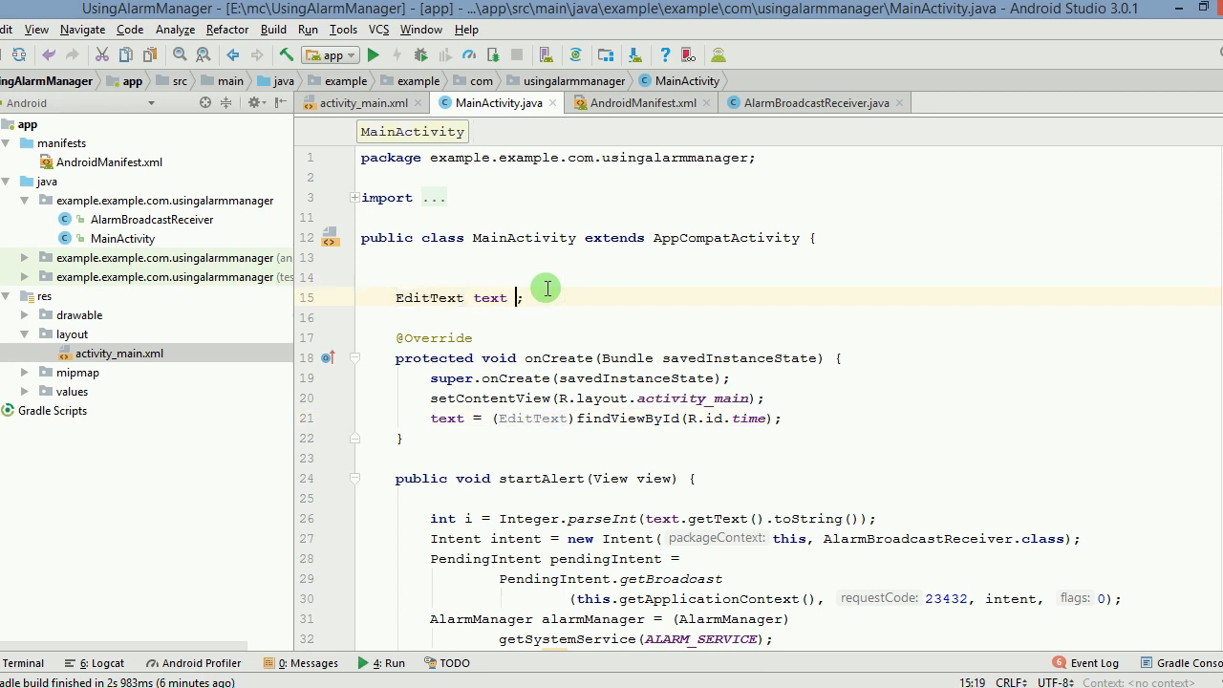
double_click(489, 298)
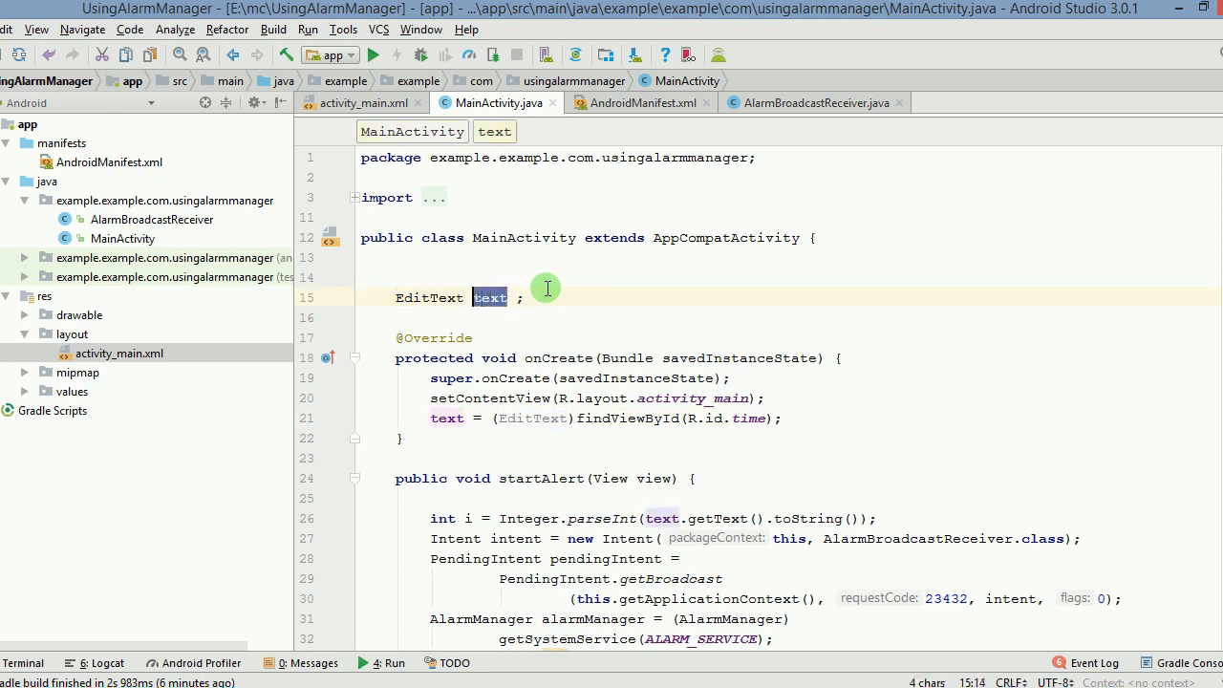
left_click(411, 419)
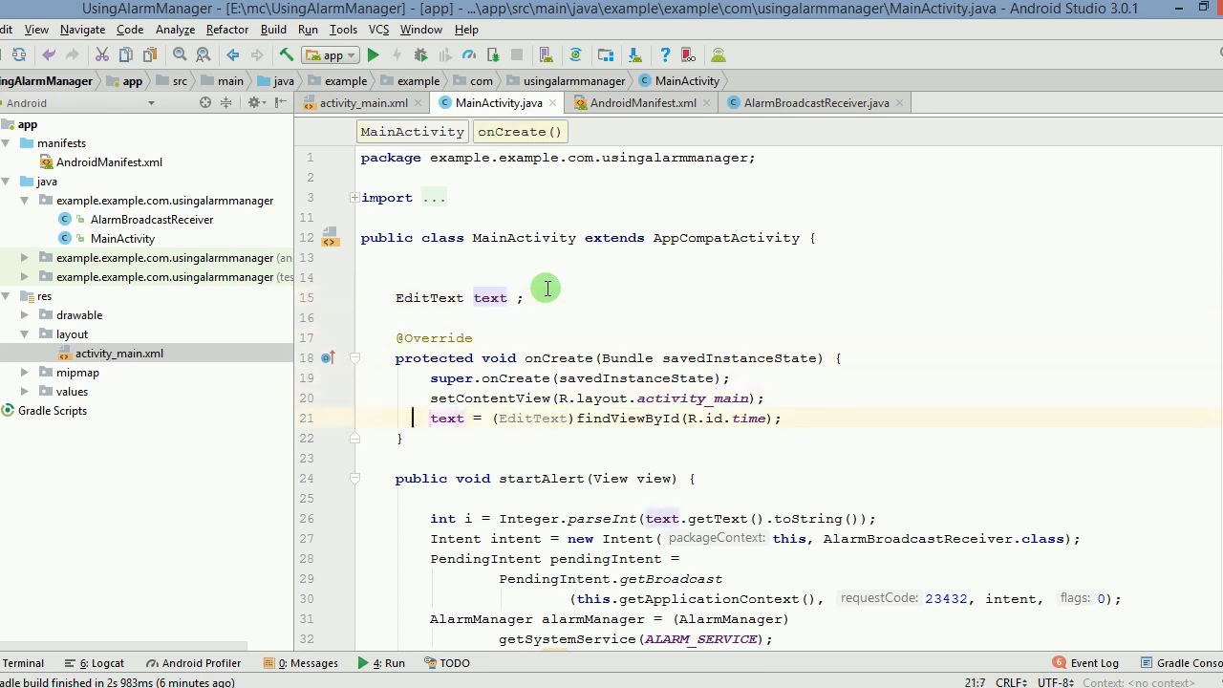
left_click(416, 478)
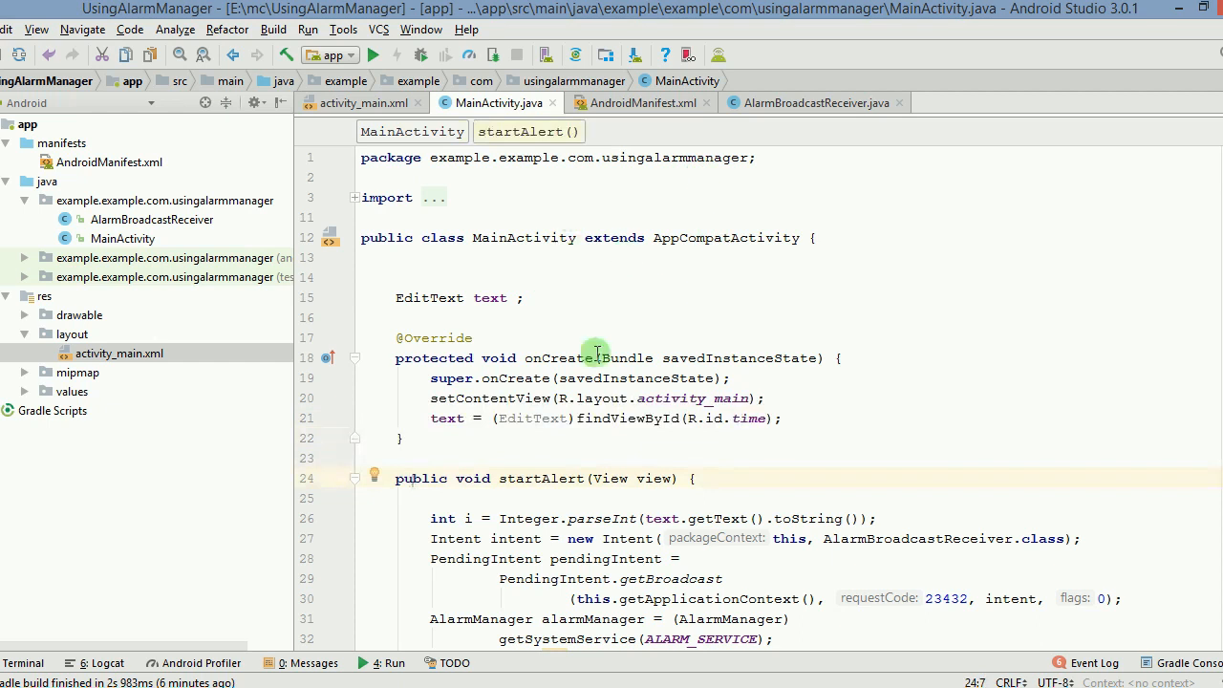
mouse_move(559, 497)
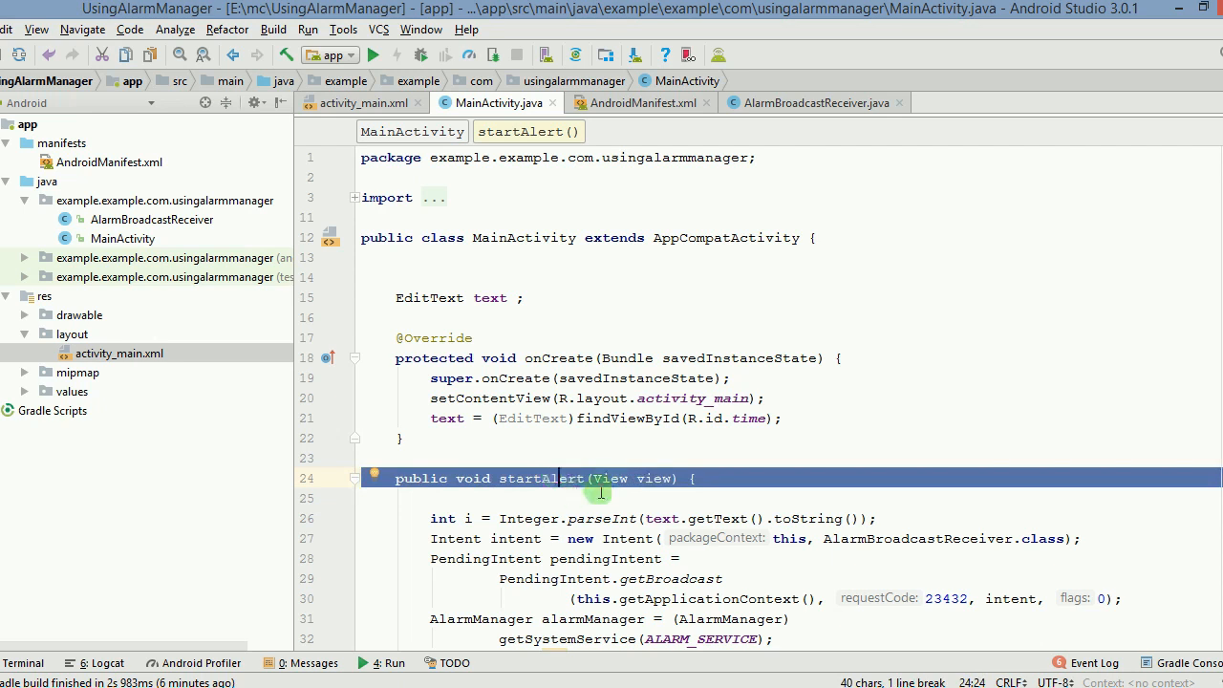
scroll("down", 3)
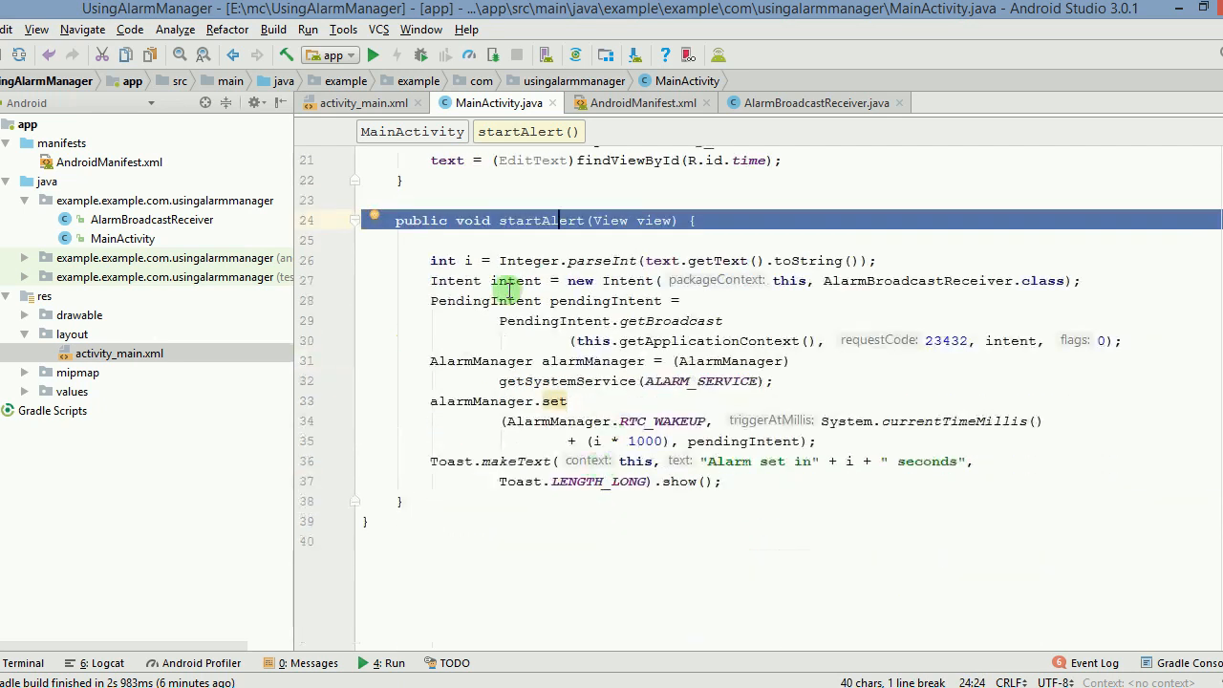
left_click(468, 260)
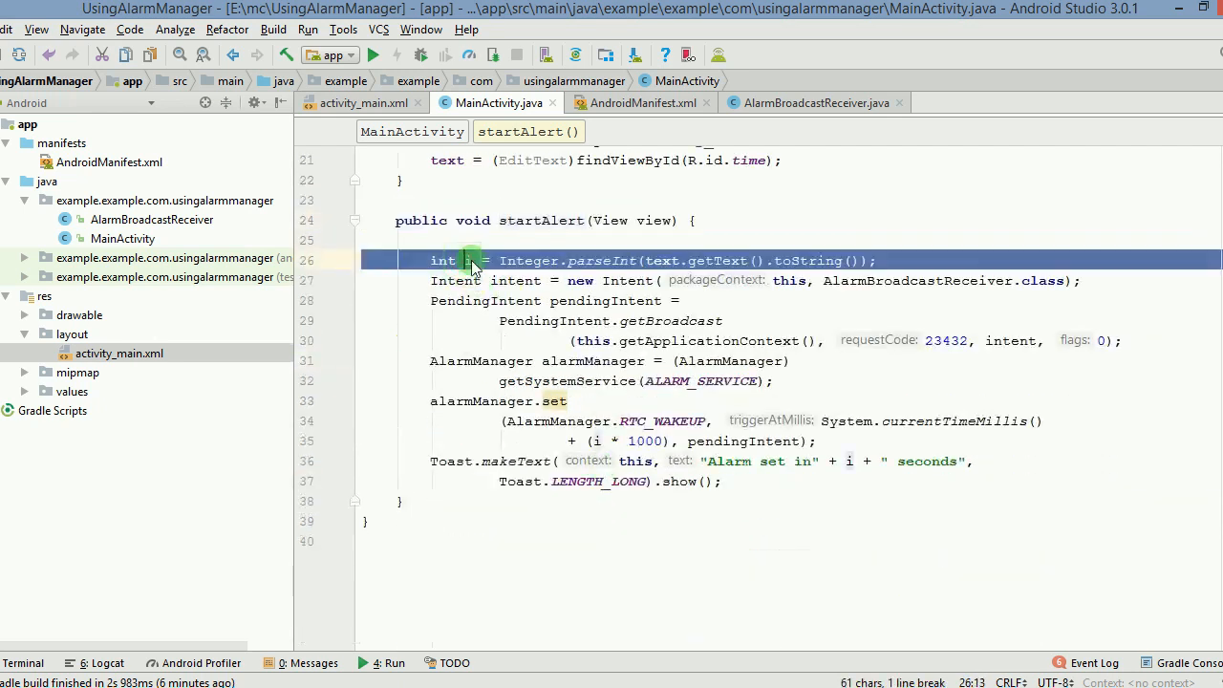
left_click(474, 260)
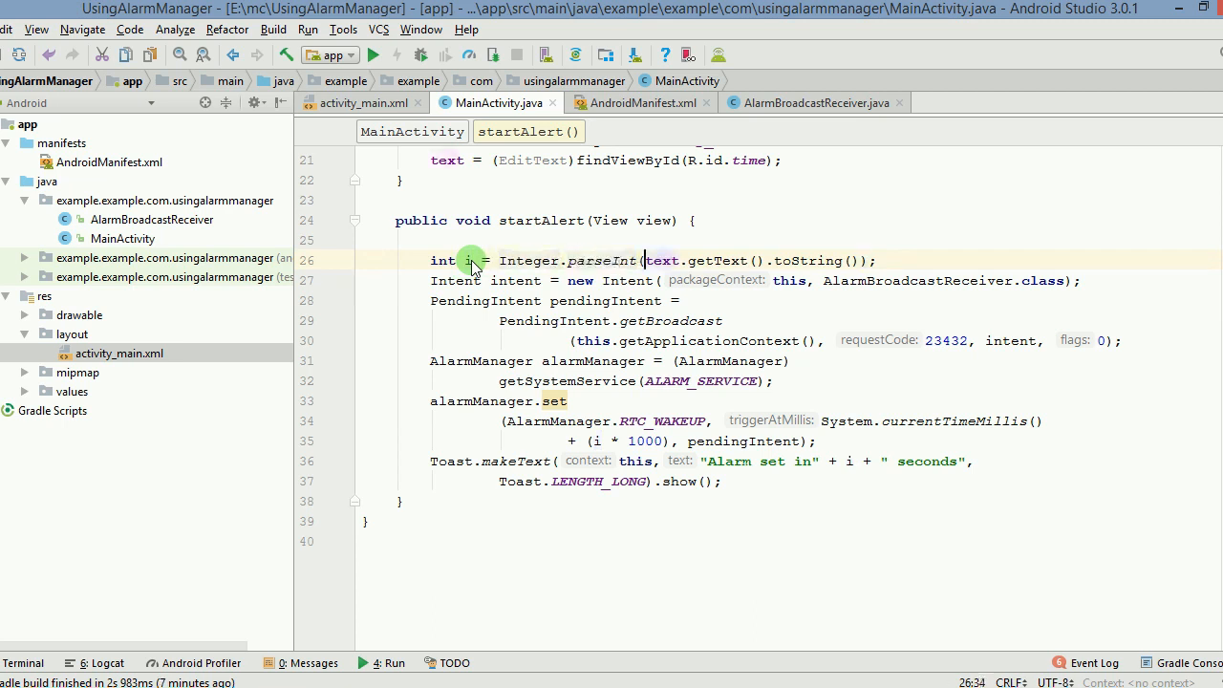
double_click(697, 259)
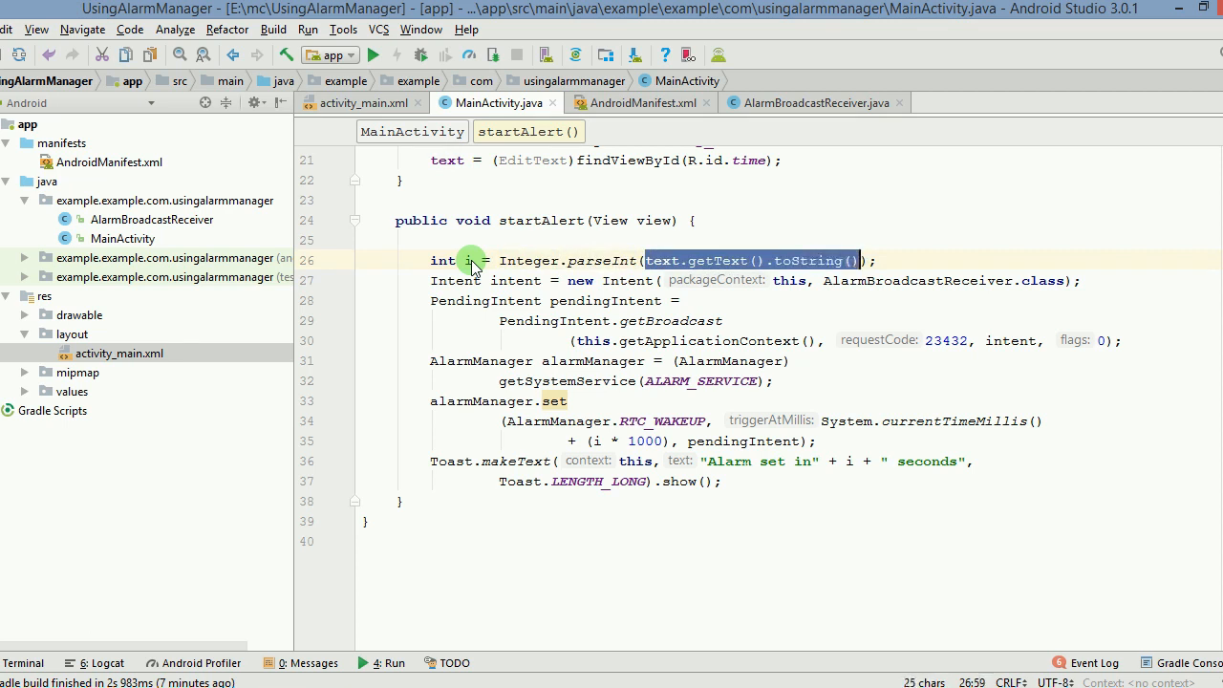
left_click(663, 260)
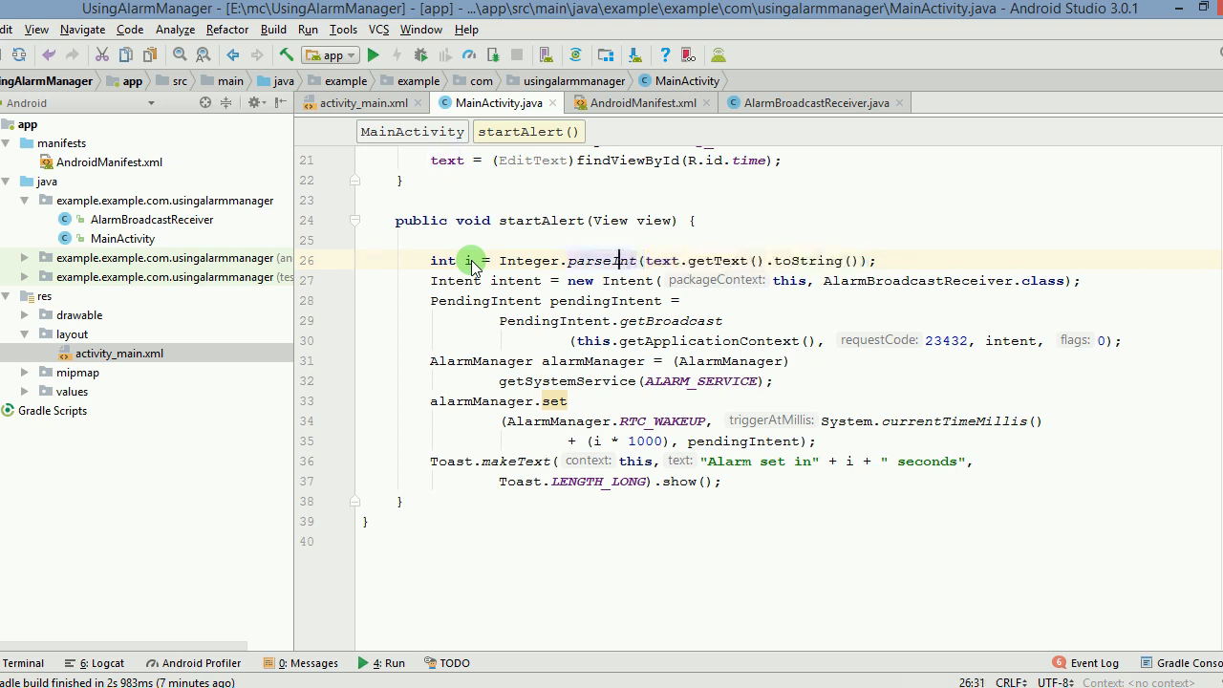
left_click(566, 279)
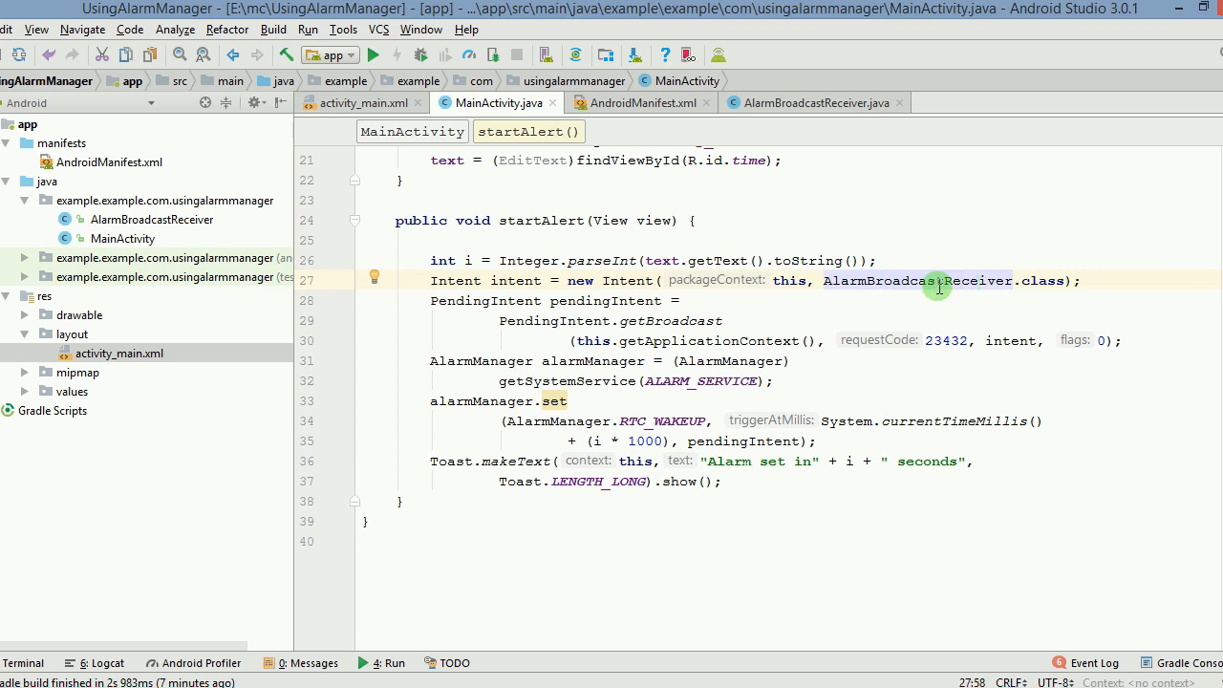
mouse_move(887, 287)
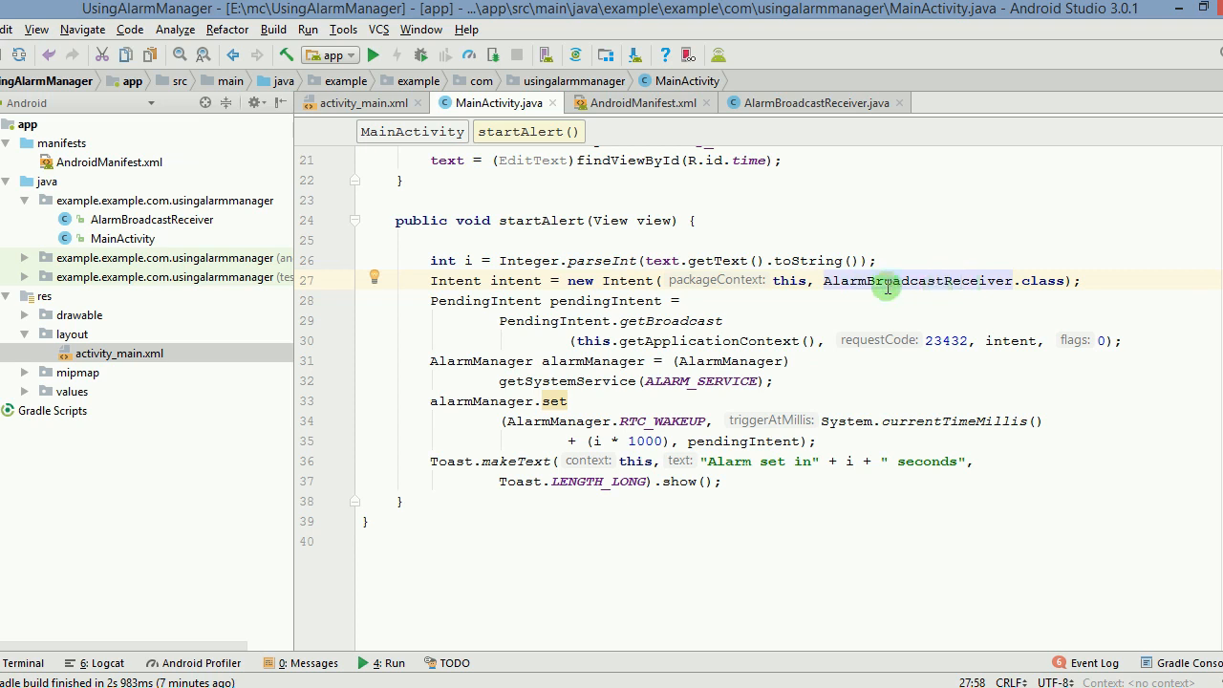
mouse_move(489, 304)
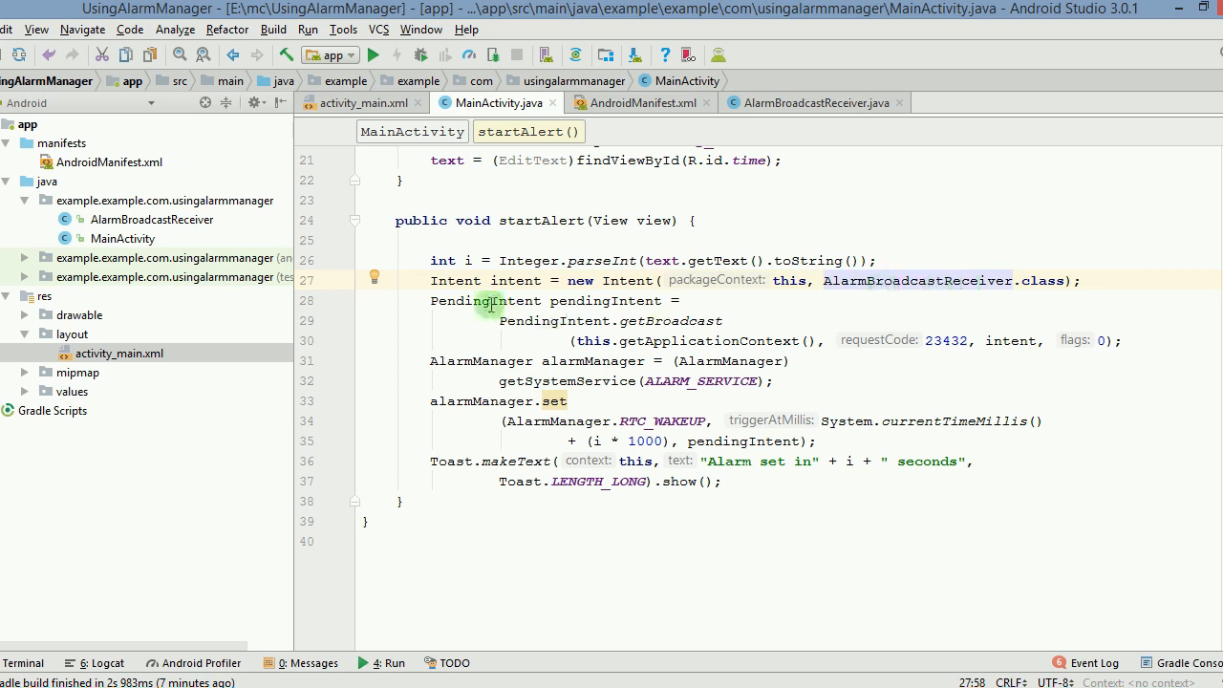
left_click(443, 300)
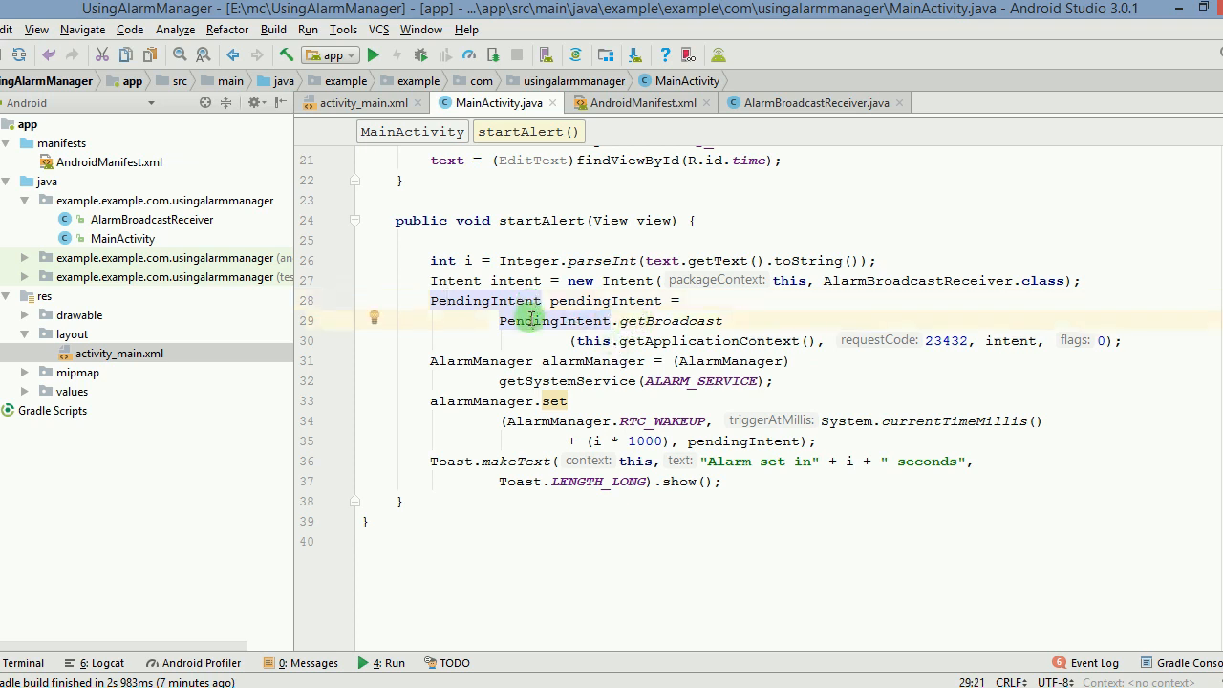
left_click(619, 321)
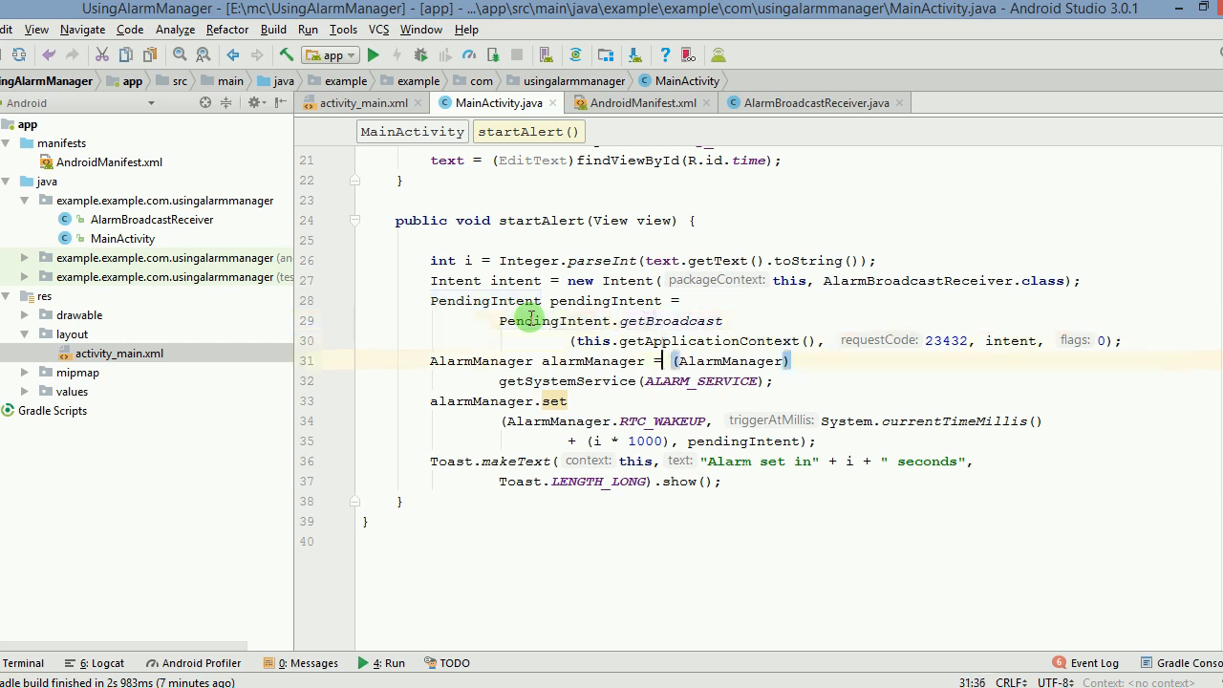
left_click(593, 340)
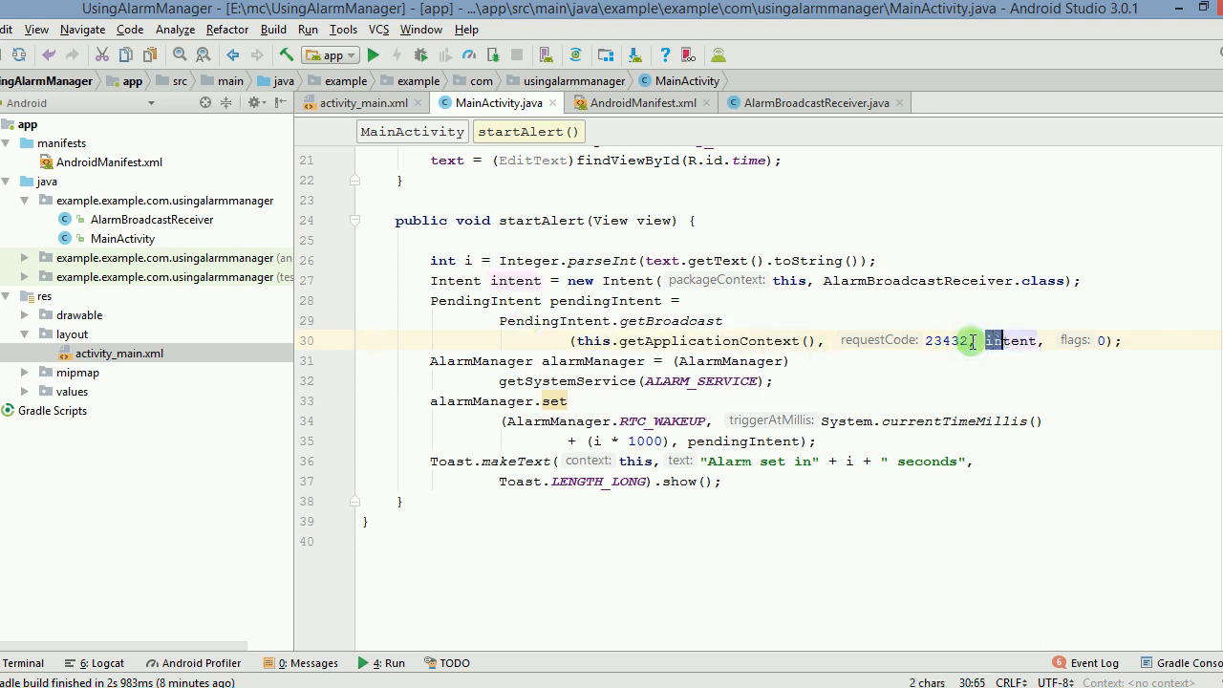
double_click(1012, 340)
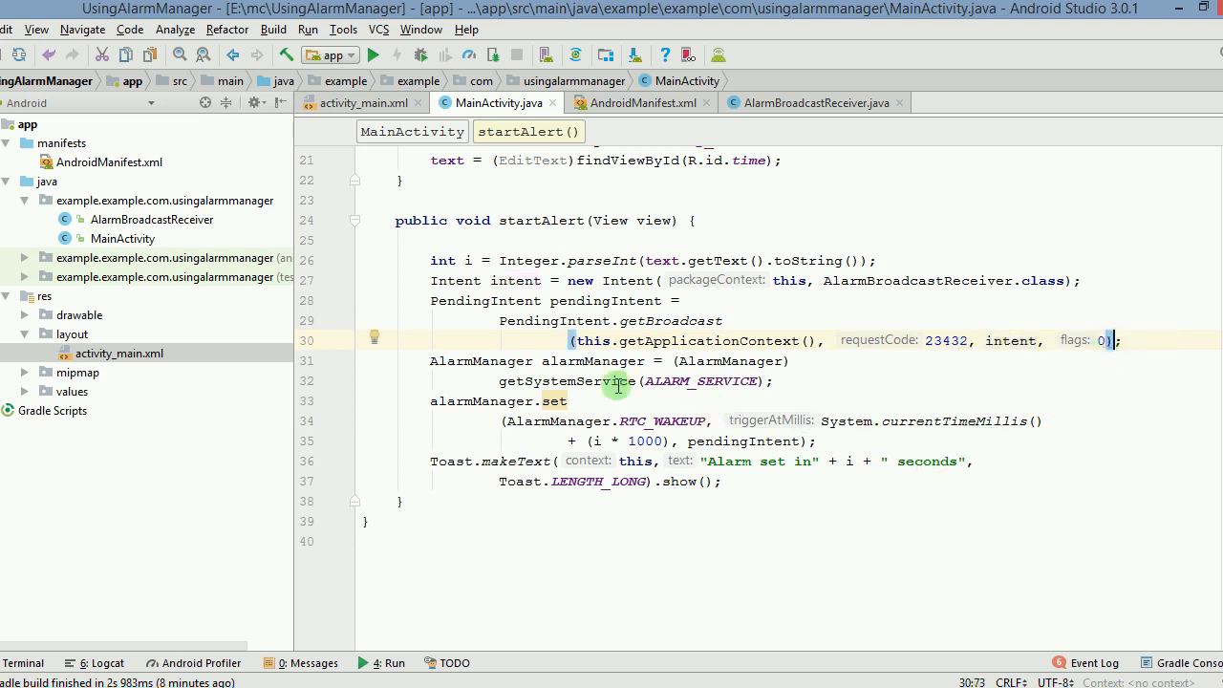
left_click(479, 359)
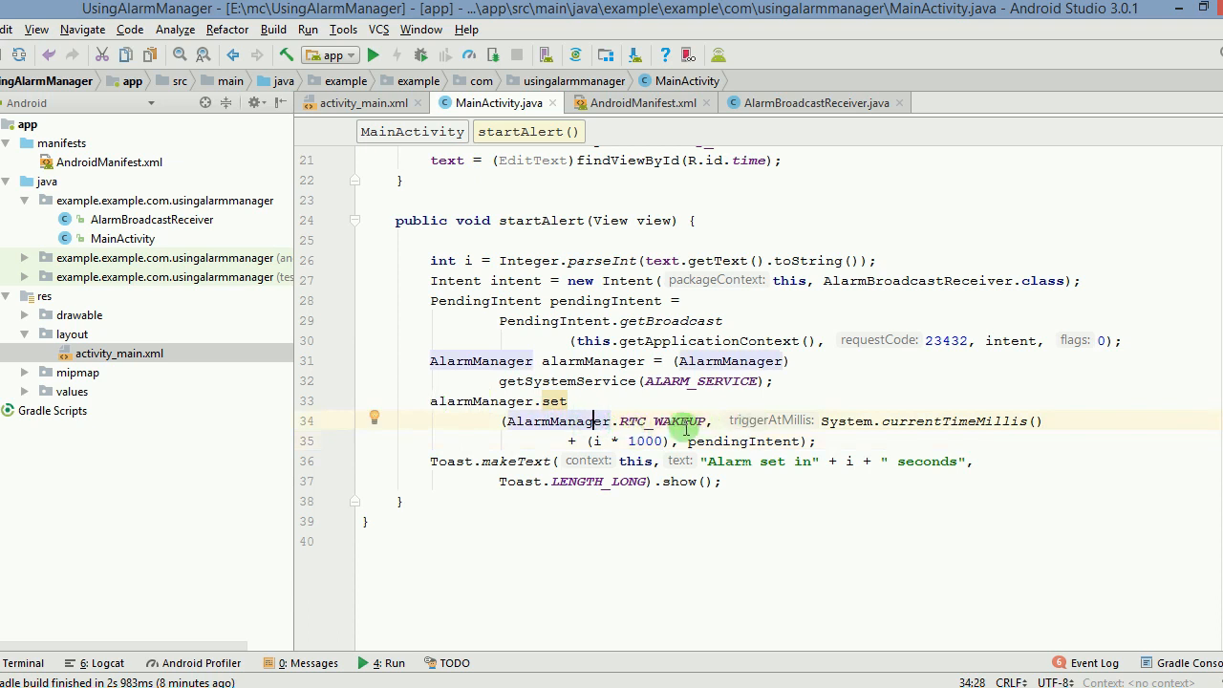
mouse_move(887, 405)
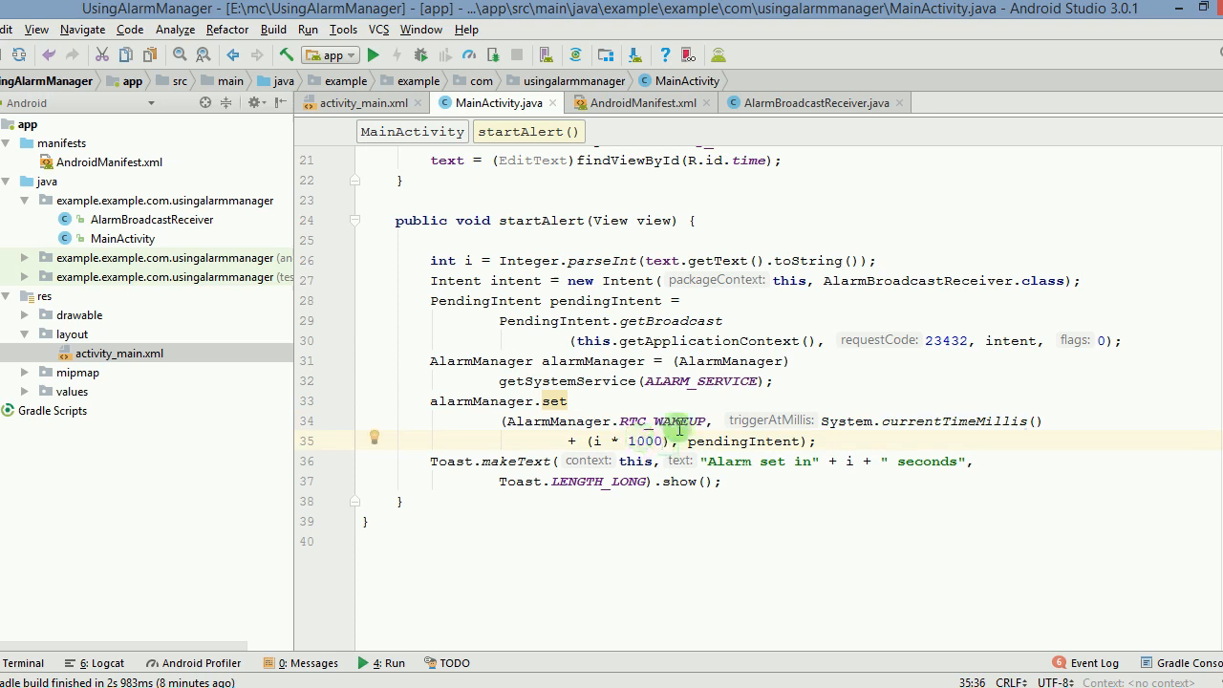
left_click(468, 260)
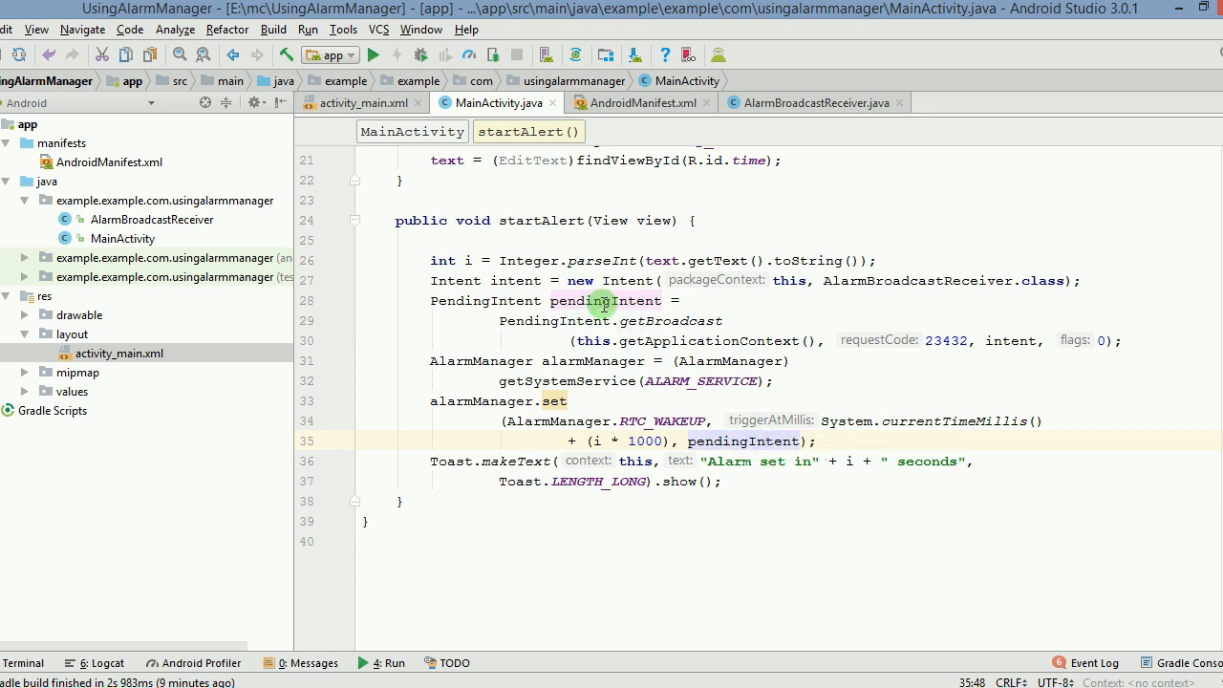
mouse_move(747, 458)
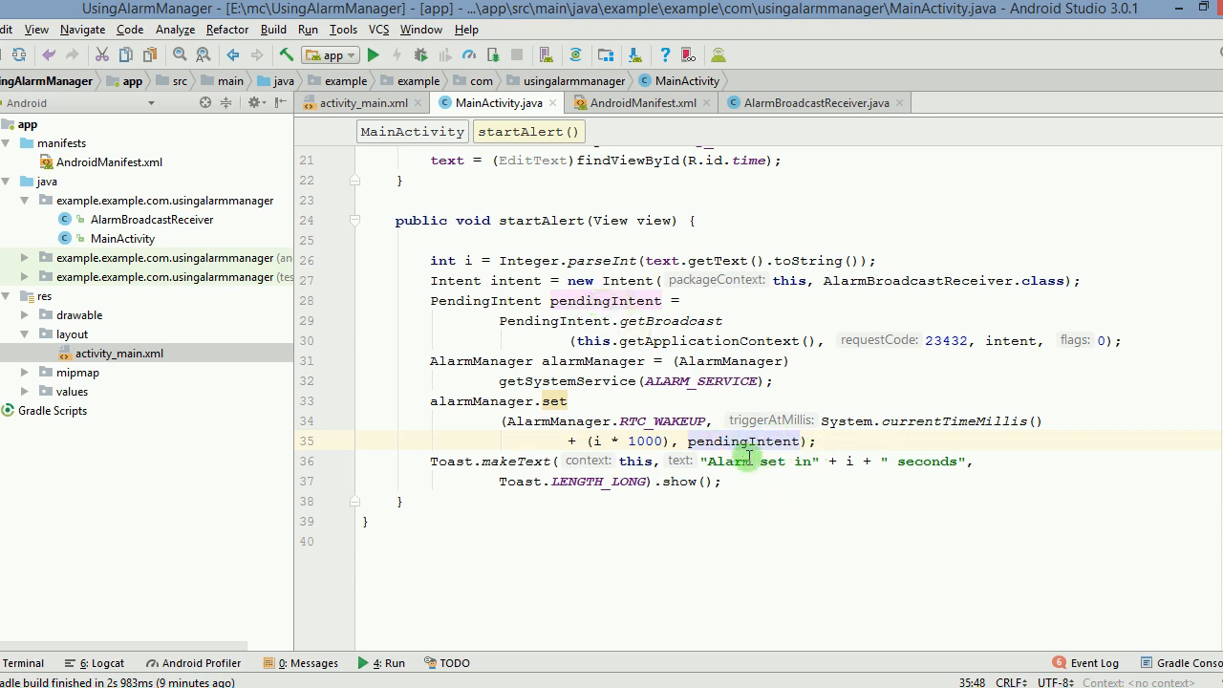
mouse_move(478, 402)
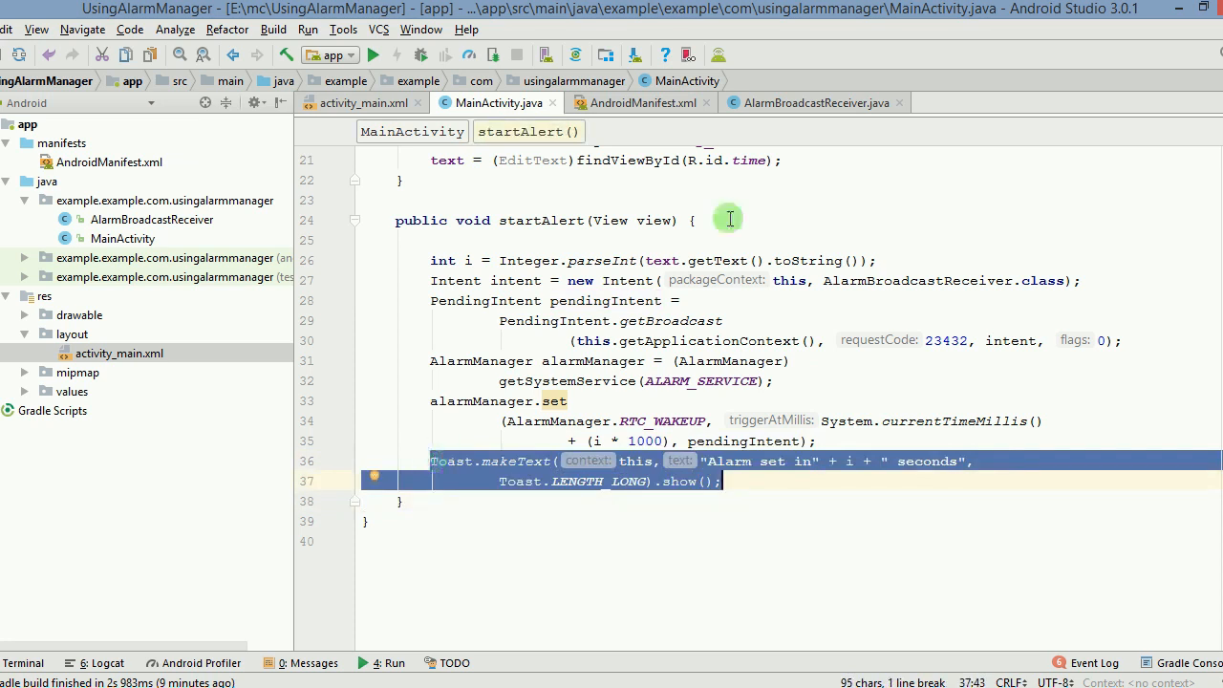
- Show AlarmBroadcastReceiver's onReceive with the 'Time to Get Up' toast and 1000 ms vibrate call
left_click(814, 103)
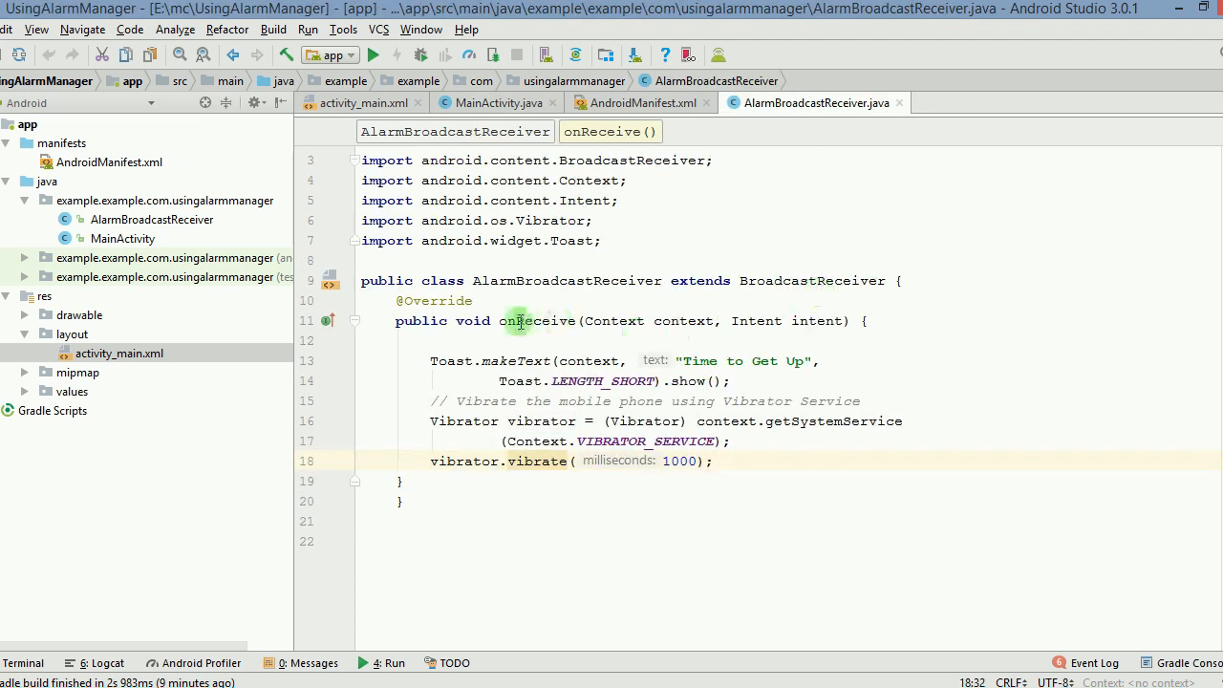
left_click(432, 359)
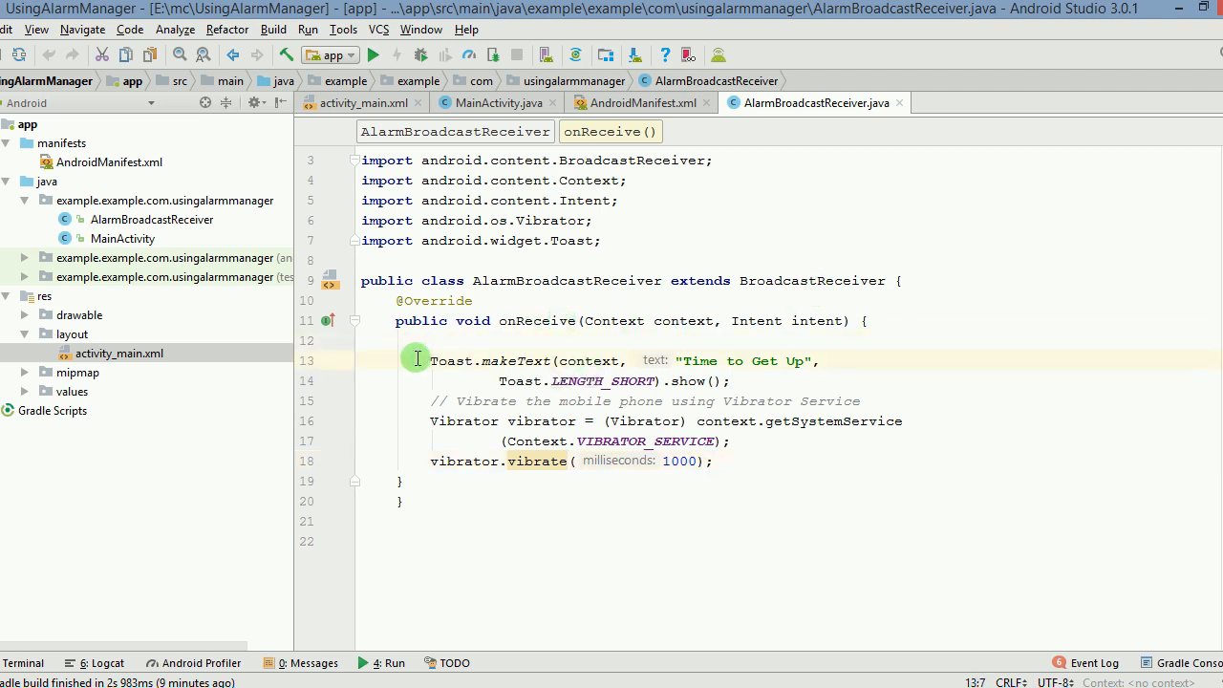
left_click_drag(430, 359, 416, 383)
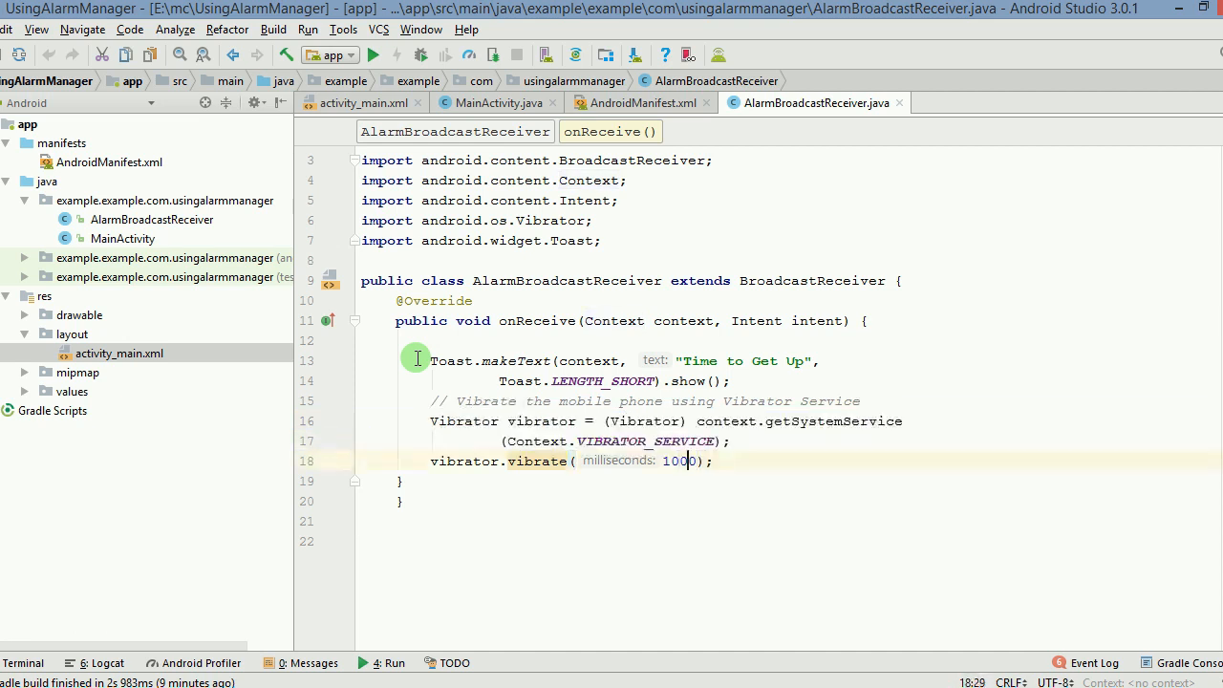
double_click(678, 461)
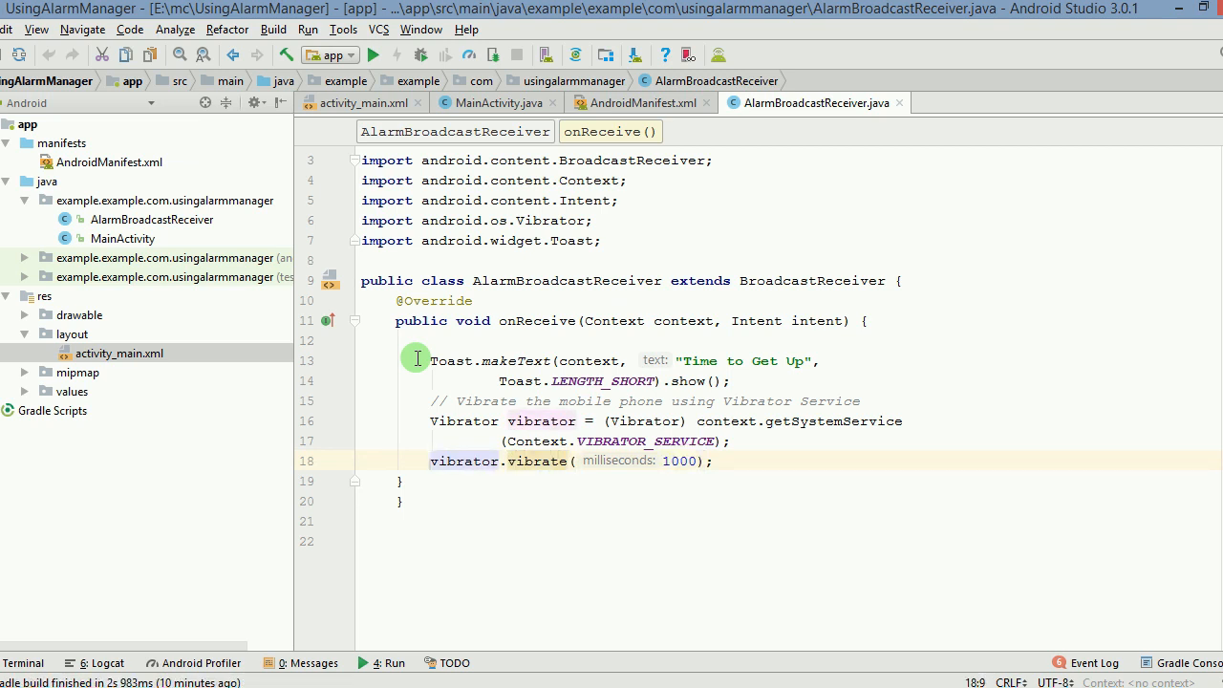
left_click(574, 501)
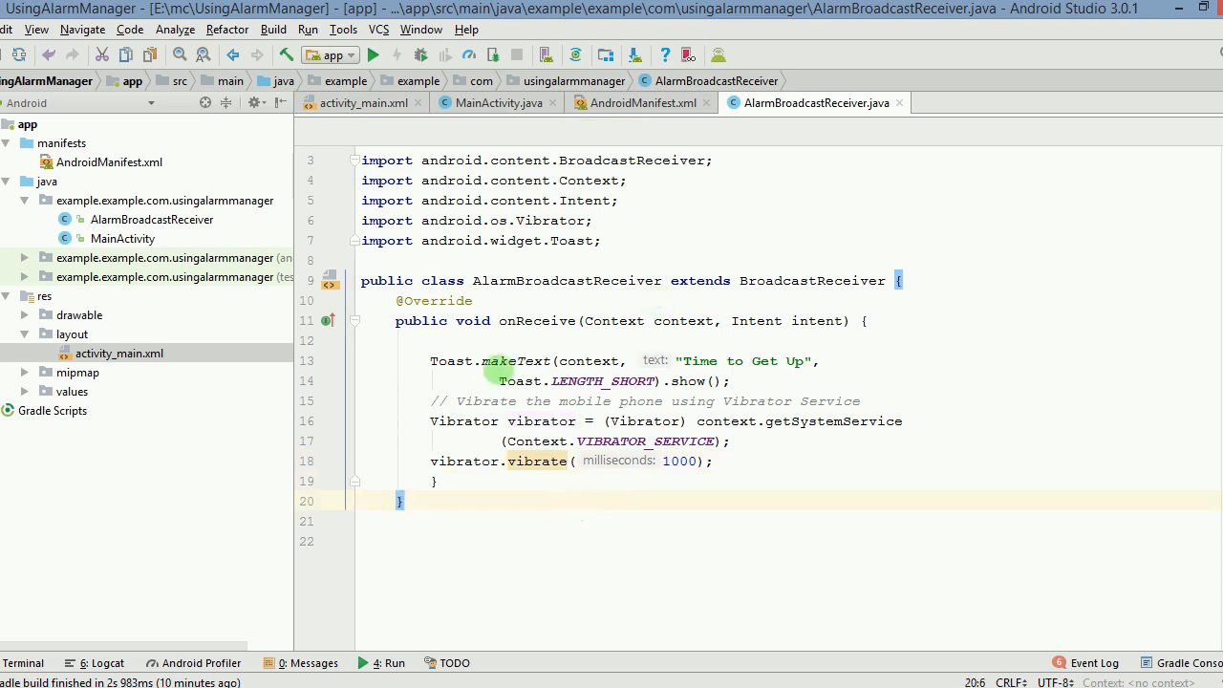
- Review the receiver declaration line in AndroidManifest.xml
left_click(642, 103)
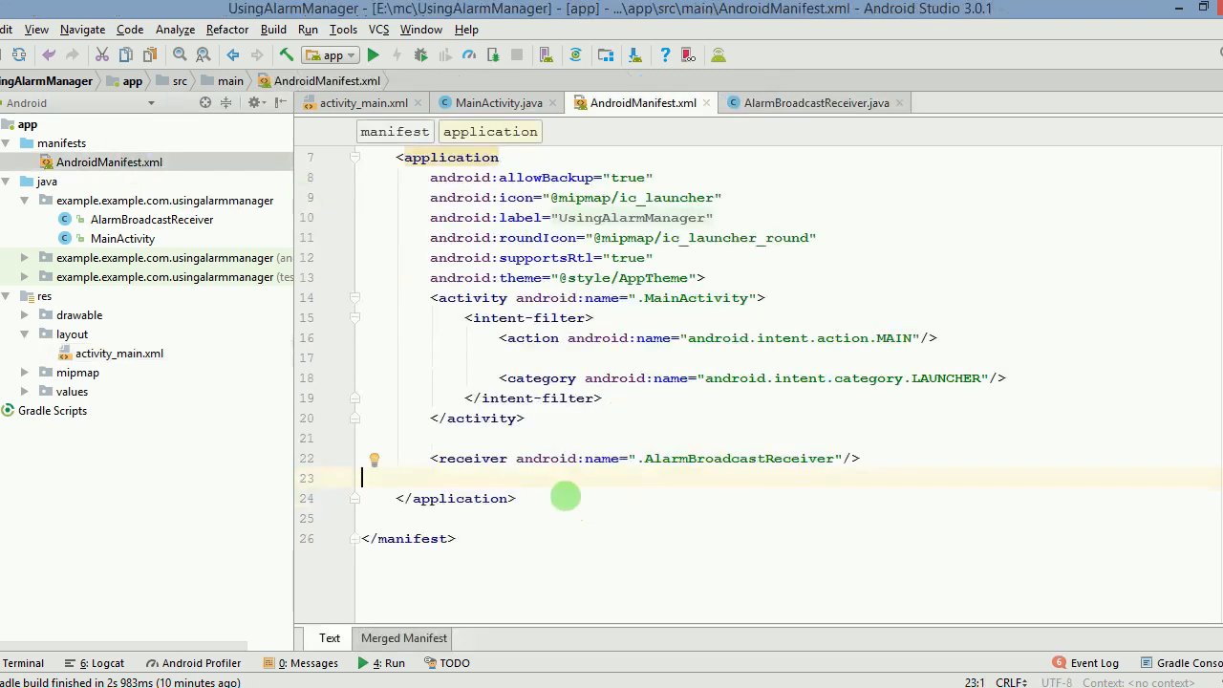
left_click(420, 459)
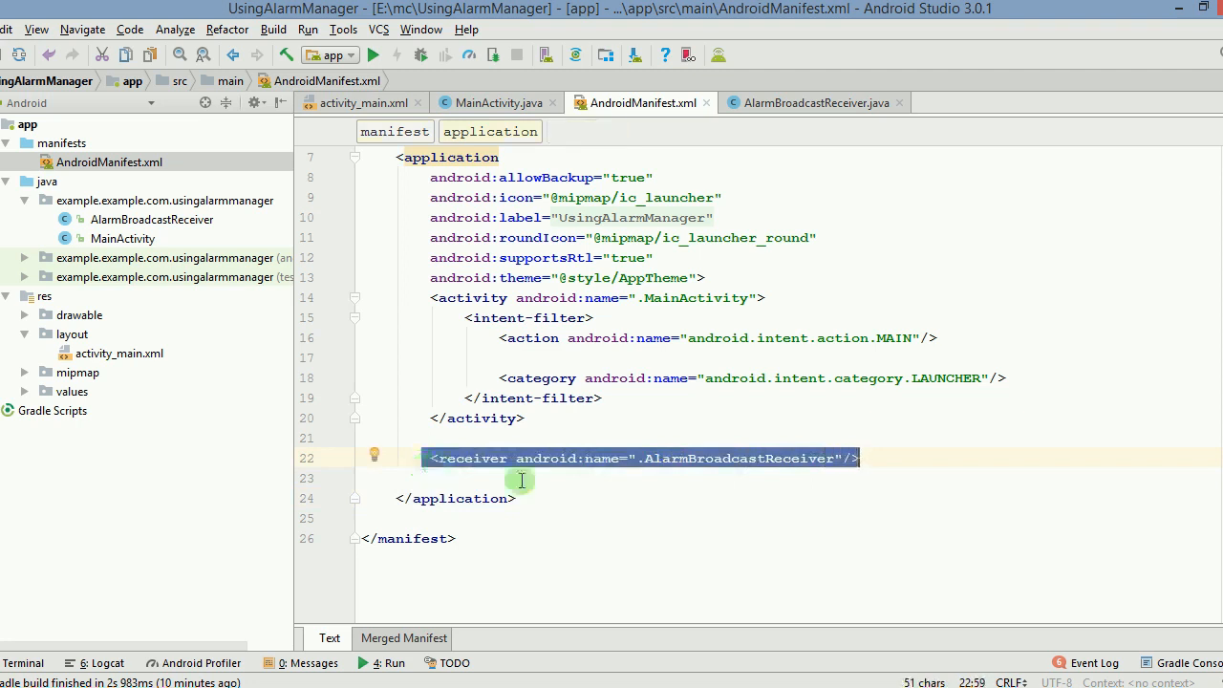
mouse_move(581, 482)
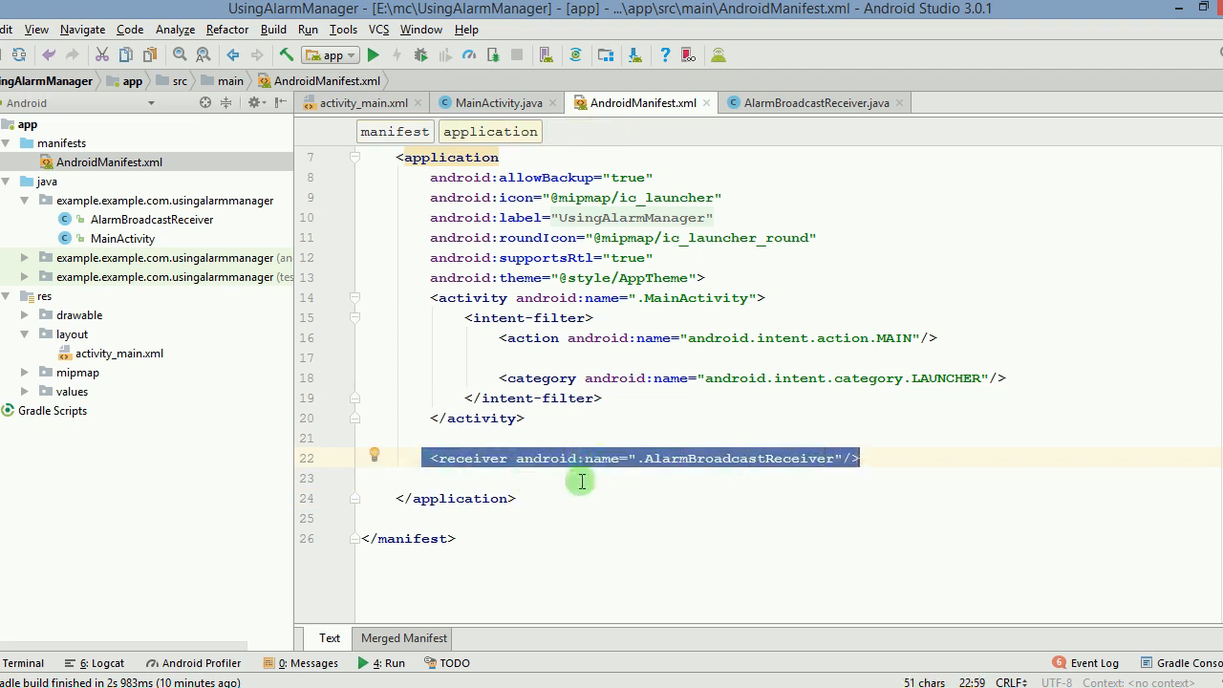
left_click(581, 477)
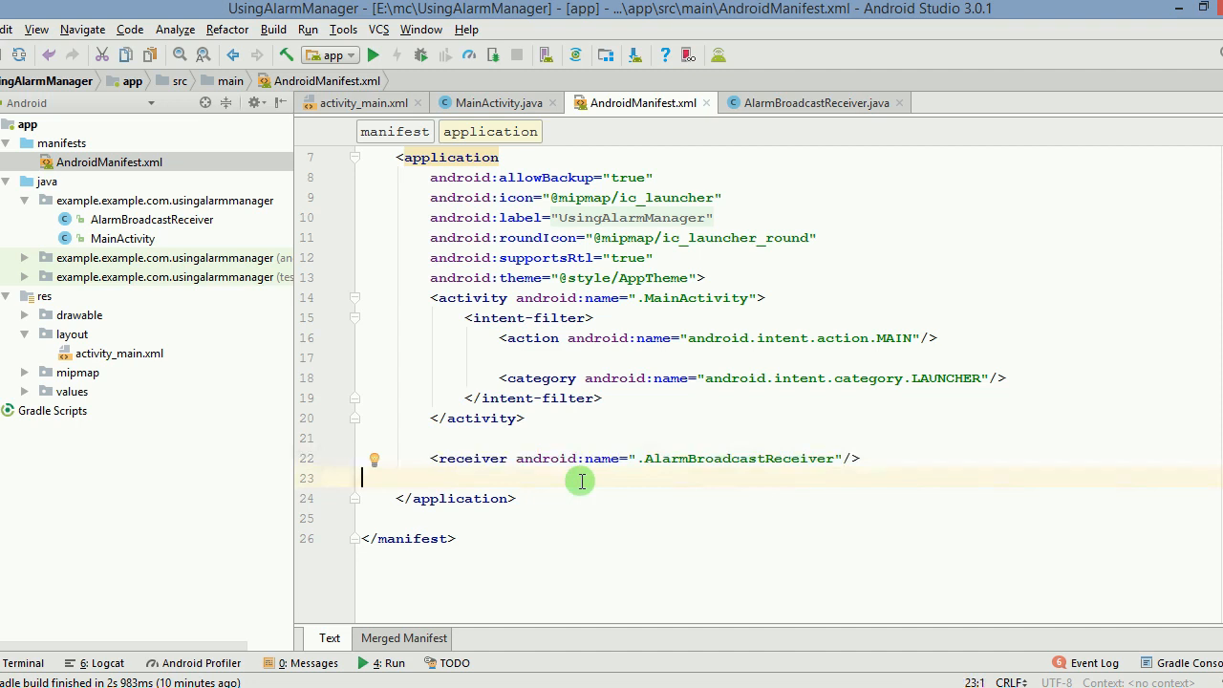
double_click(468, 459)
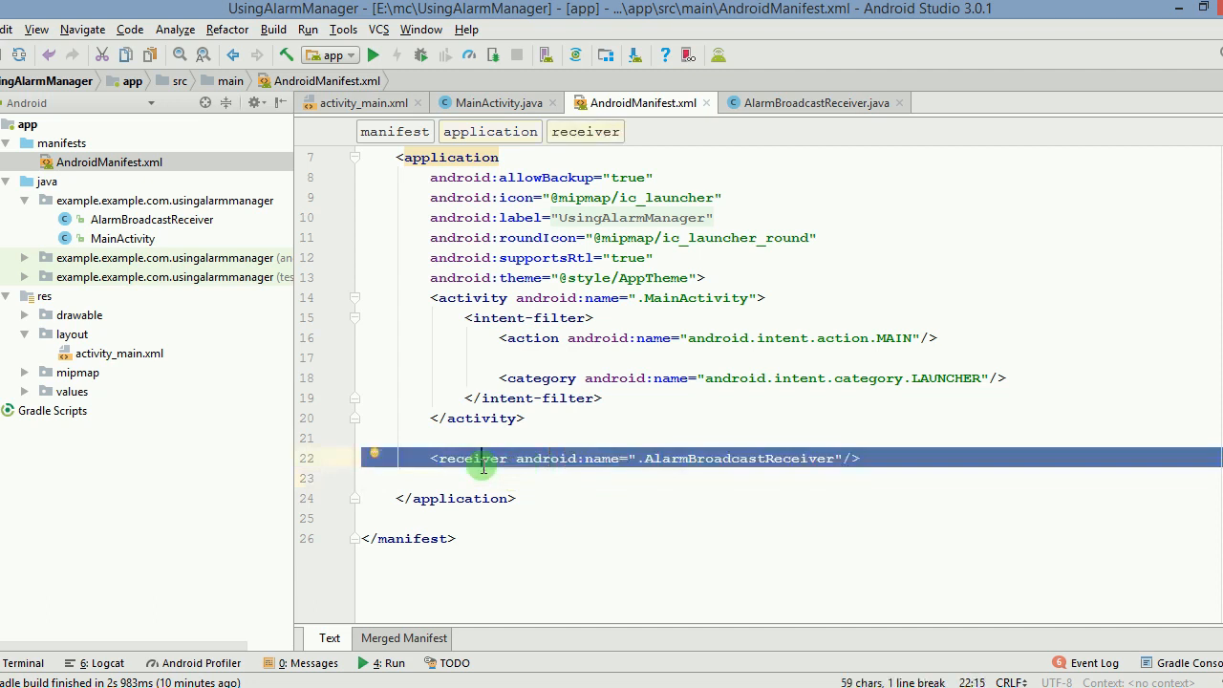
- Review the VIBRATE uses-permission line and head back toward the MainActivity code
scroll("up", 3)
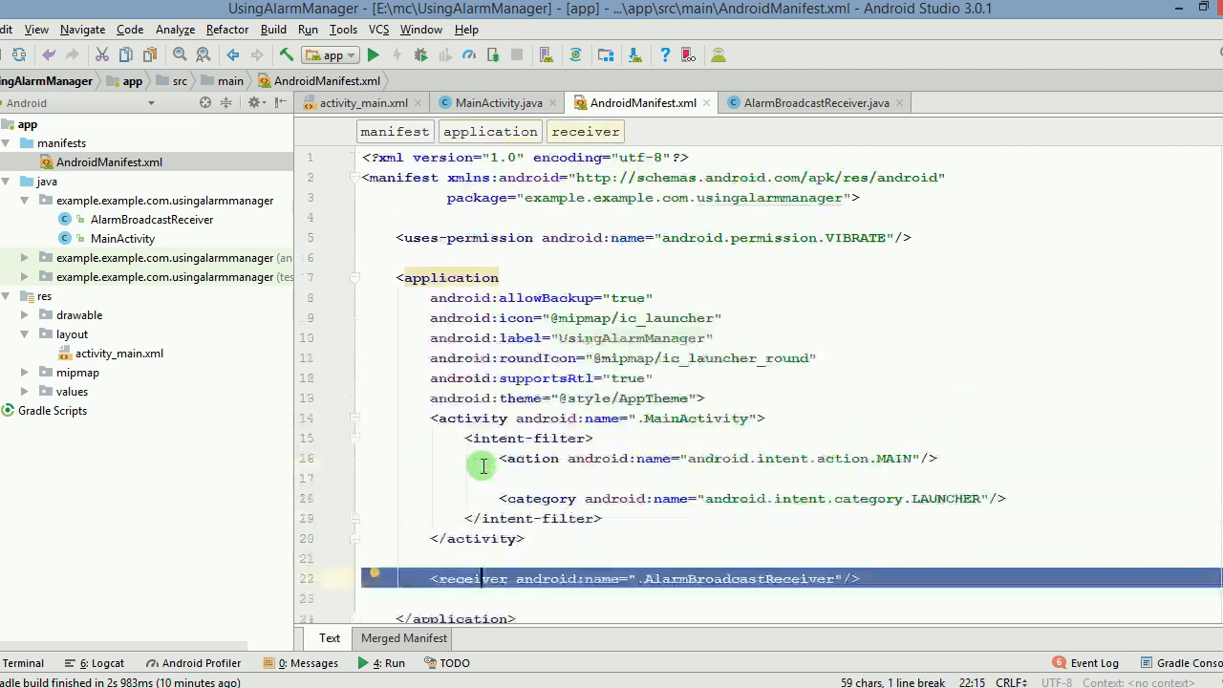
left_click(667, 237)
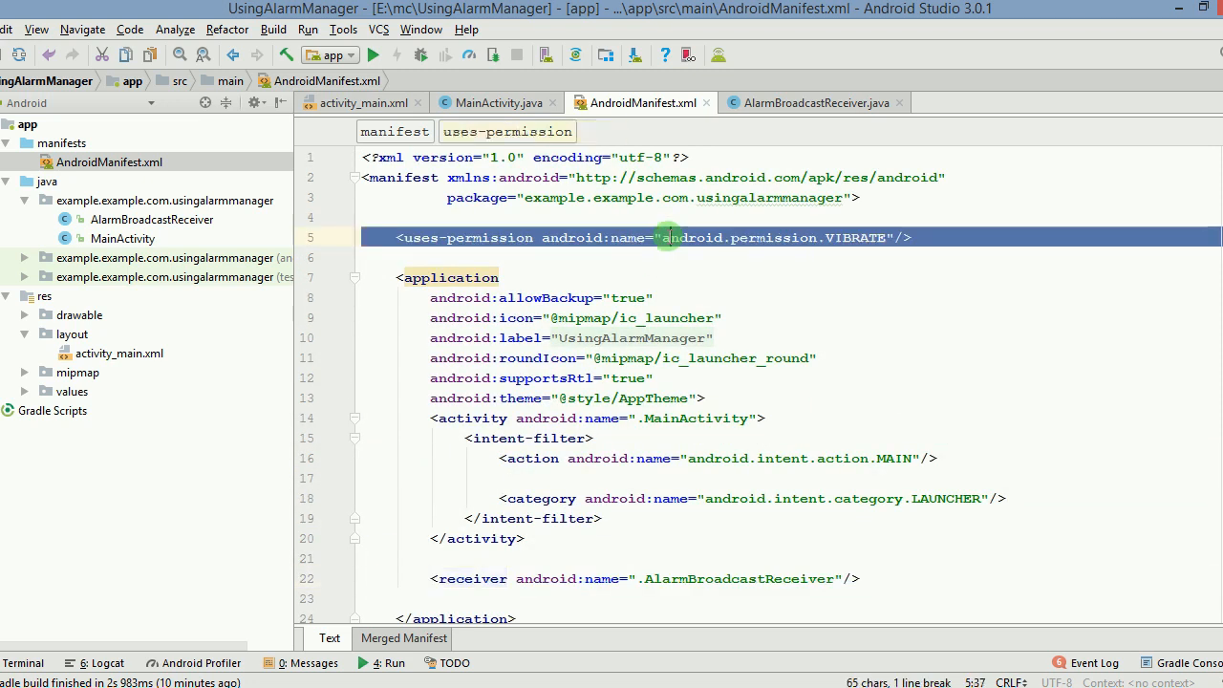
left_click(916, 237)
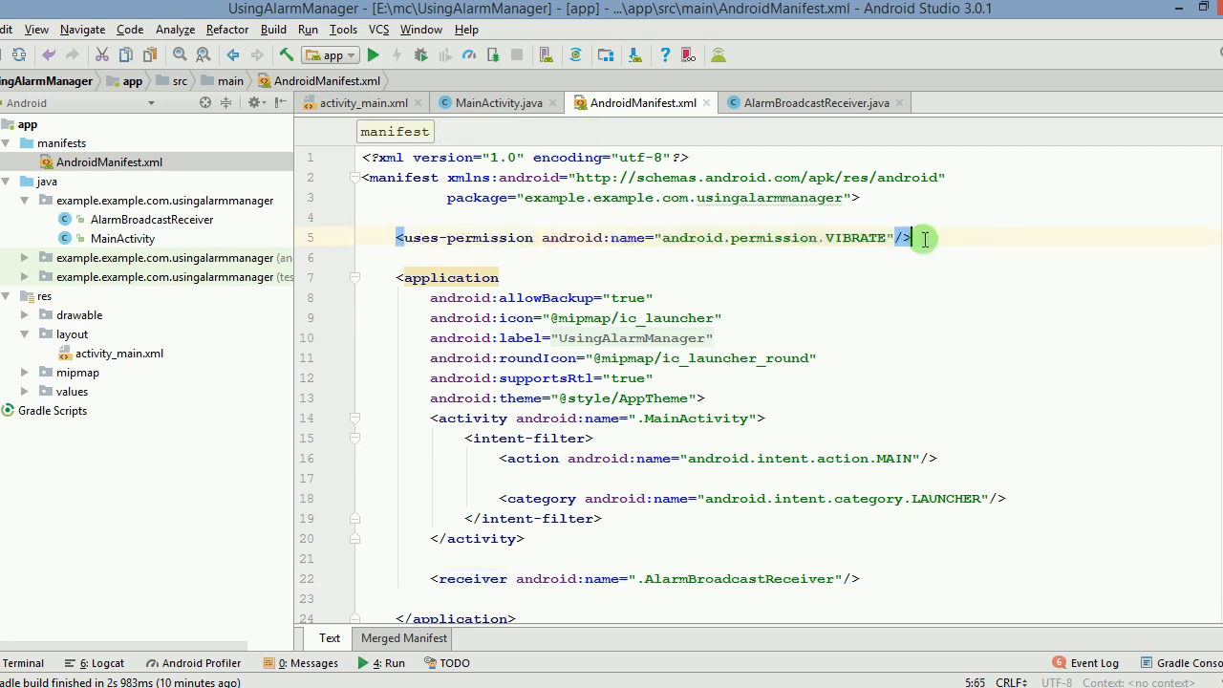
left_click(392, 256)
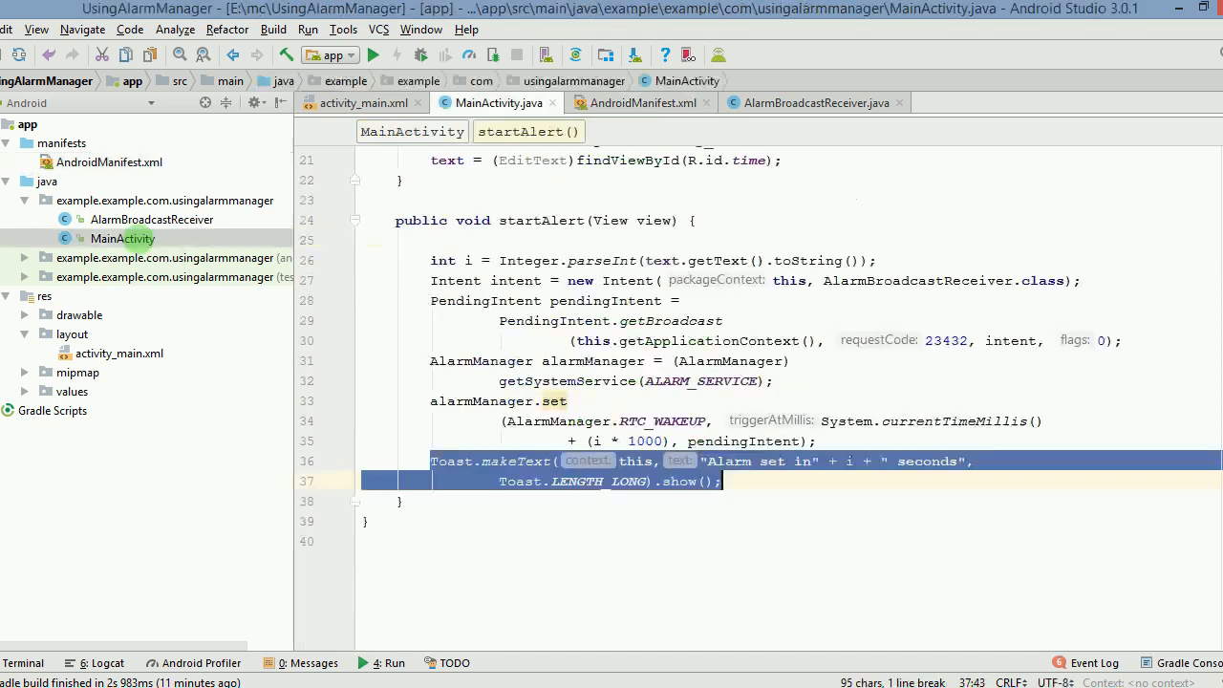
scroll("up", 3)
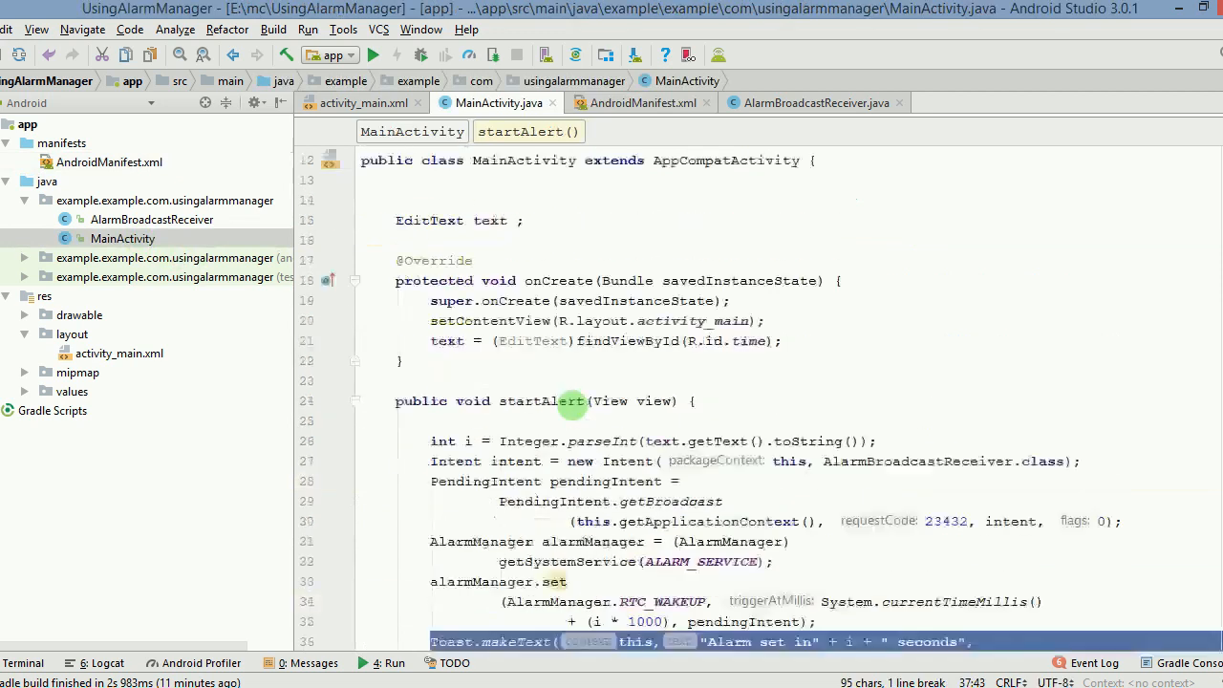
scroll("down", 3)
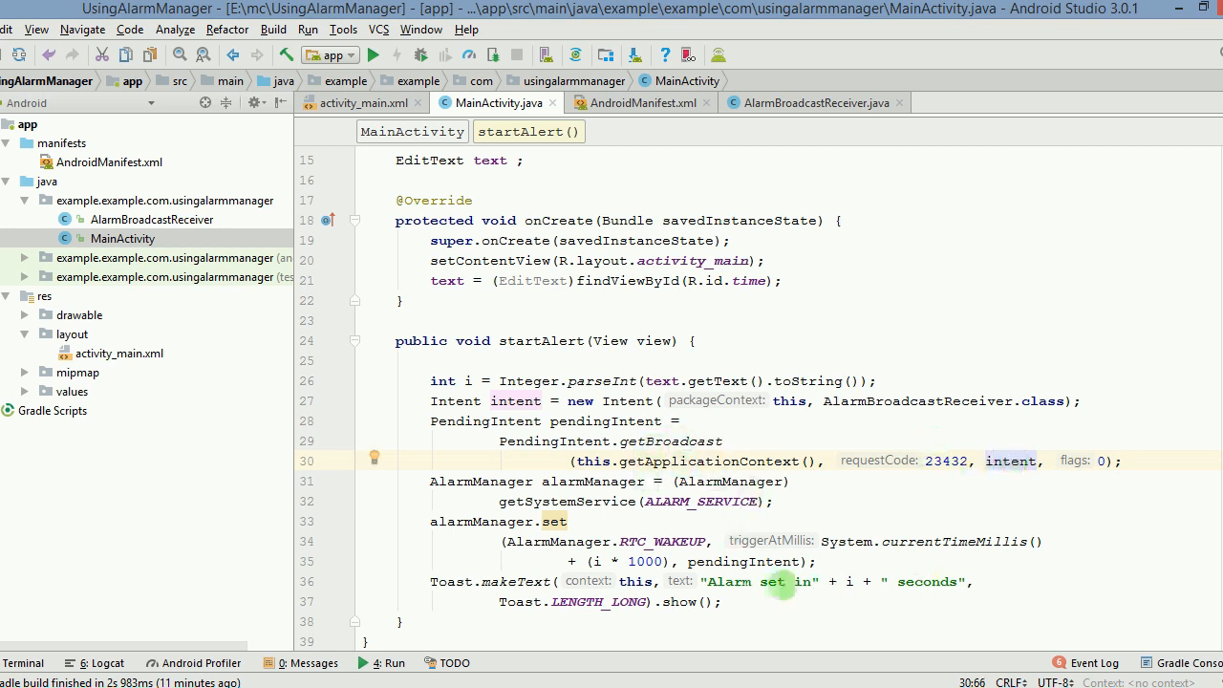
double_click(480, 519)
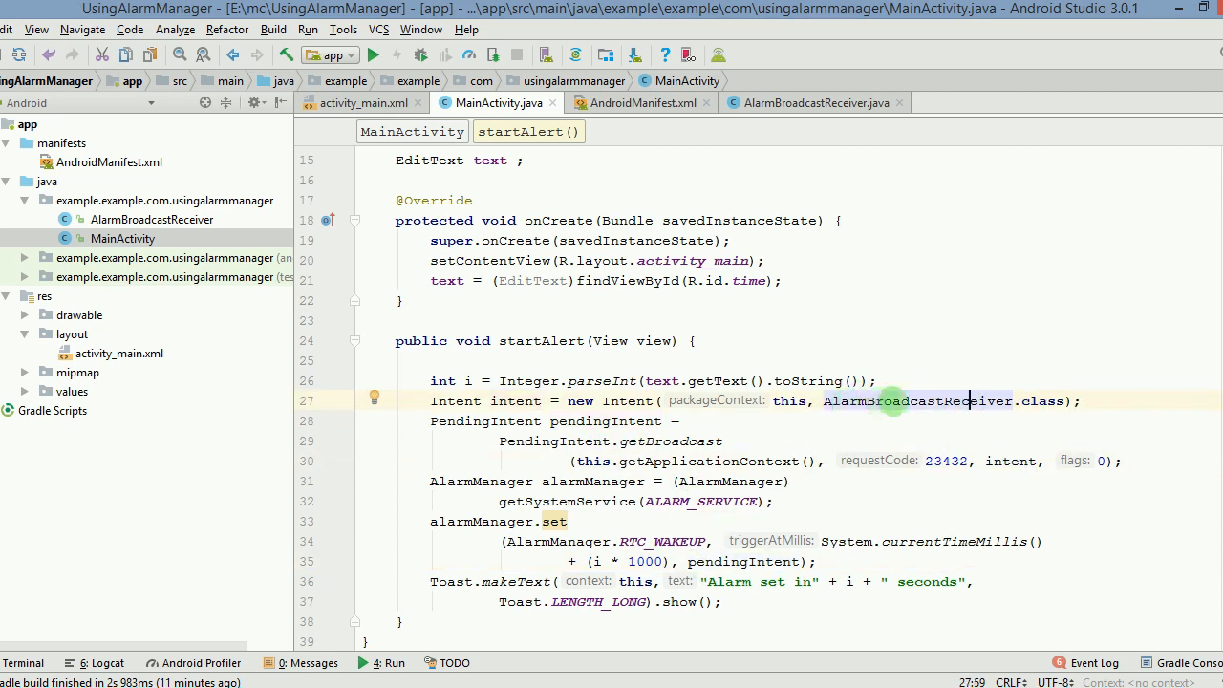
- Revisit AlarmBroadcastReceiver's onReceive method and its 'Time to Get Up' toast
left_click(814, 103)
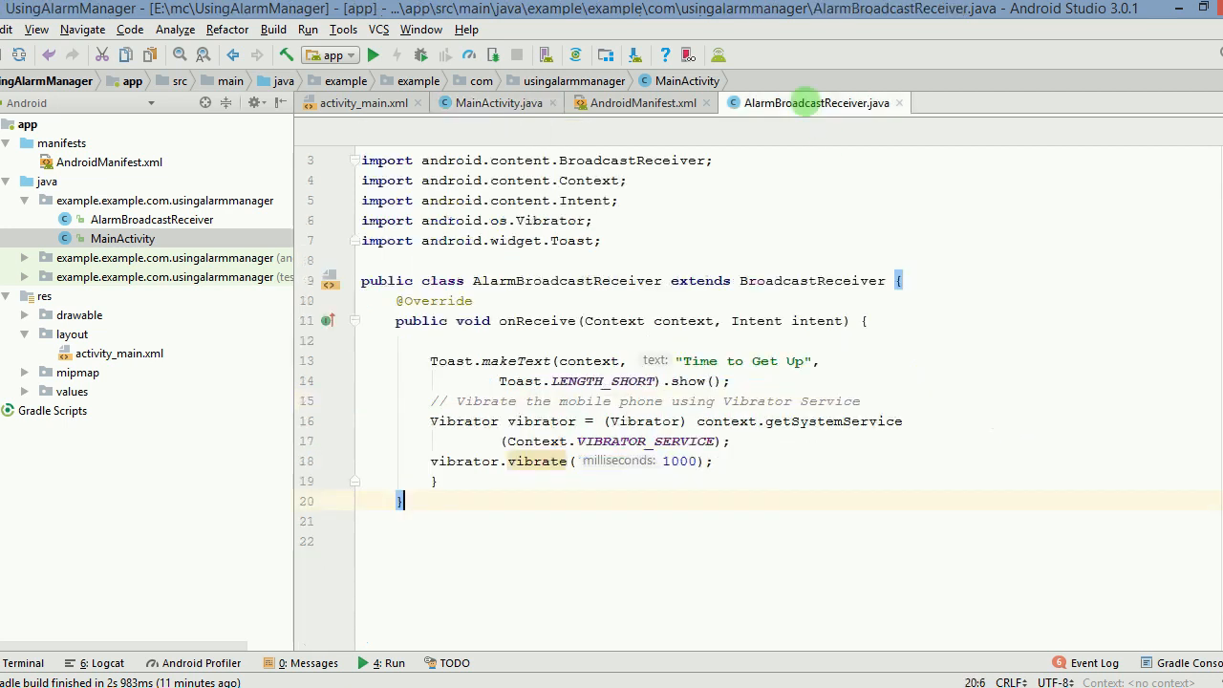
double_click(537, 321)
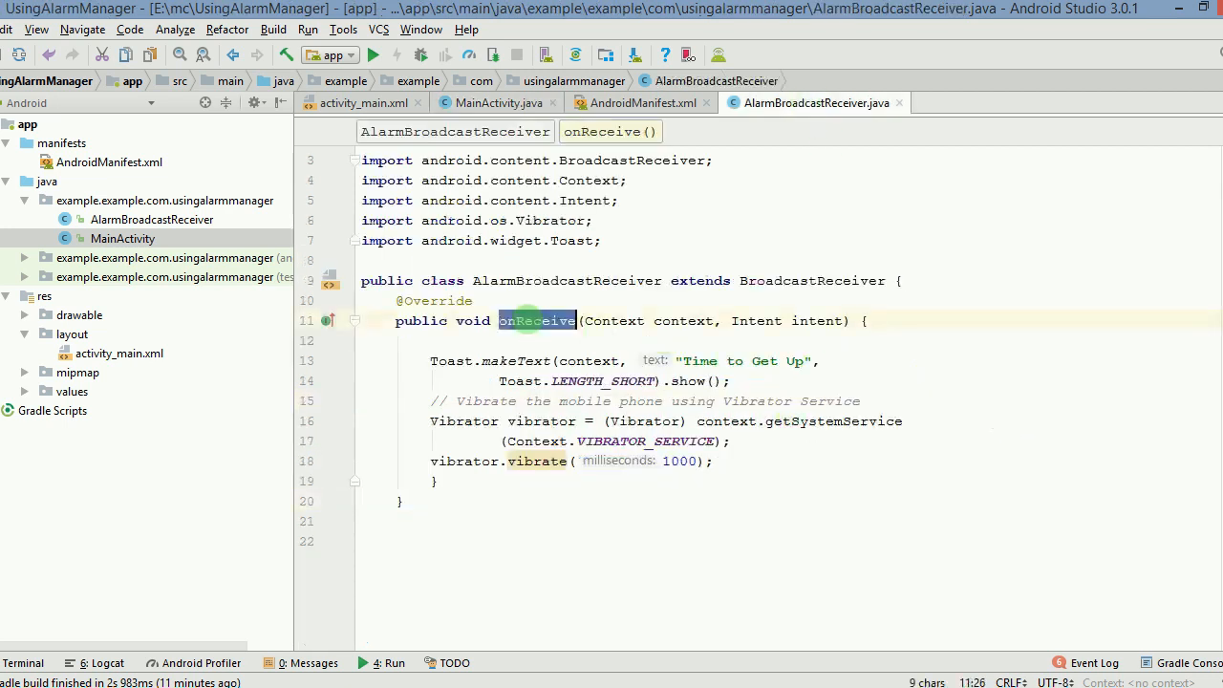
left_click(432, 360)
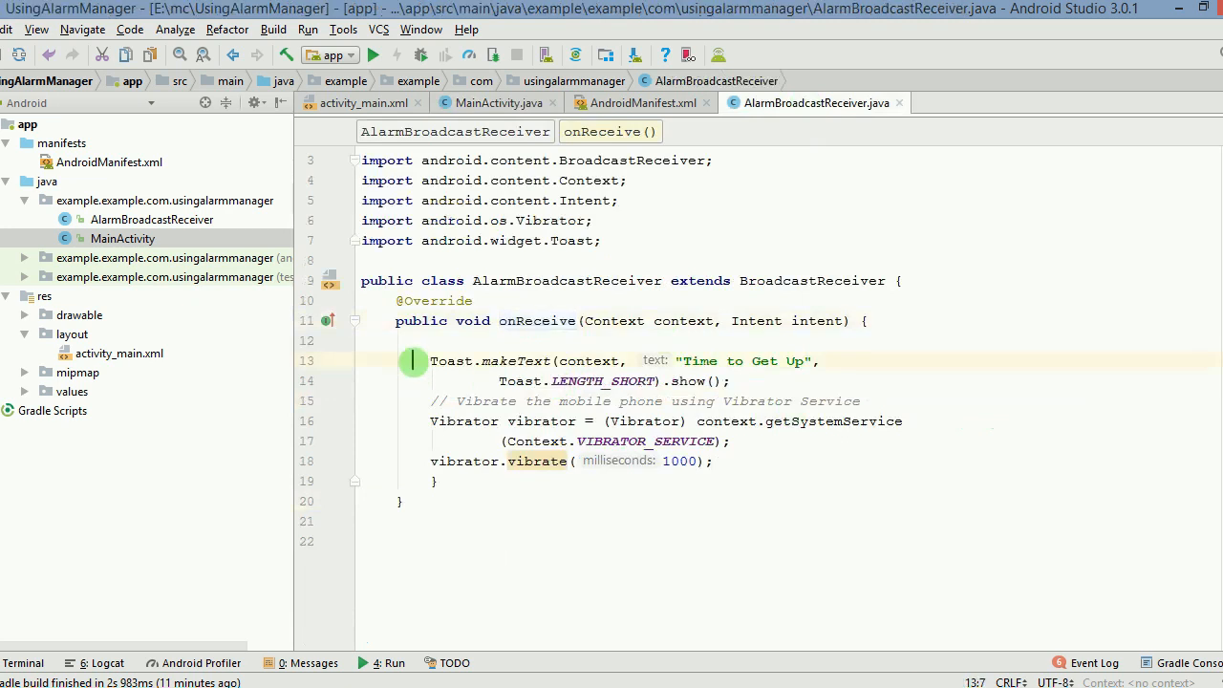